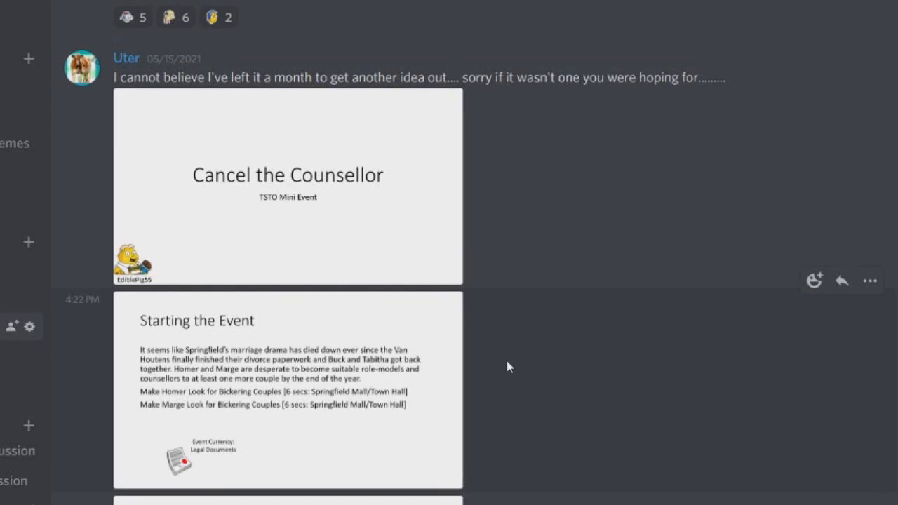
mouse_move(240, 348)
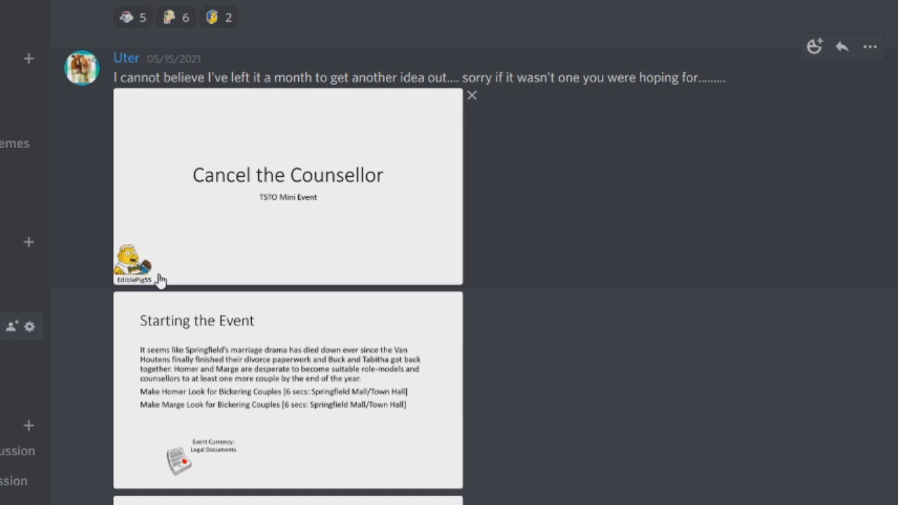
mouse_move(158, 278)
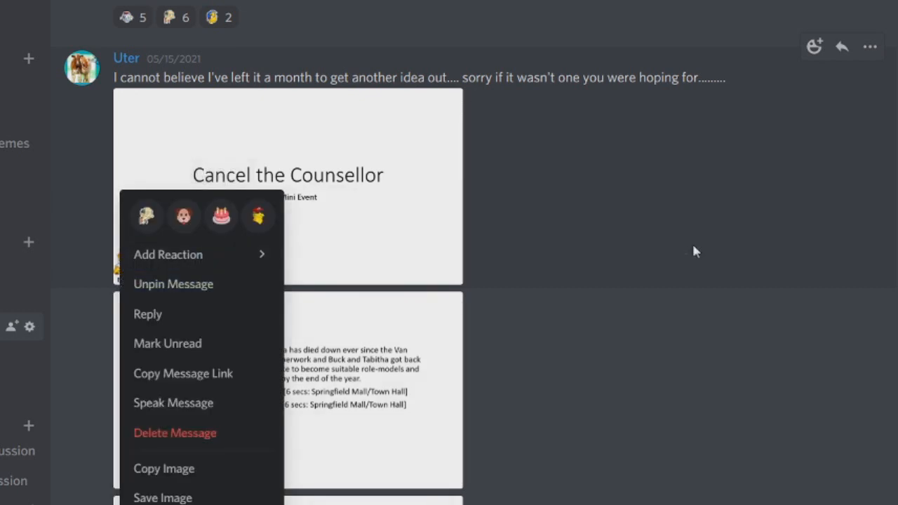
Step: Dismiss the message options and enlarge the Cancel the Counsellor Prizes slide
left_click(670, 265)
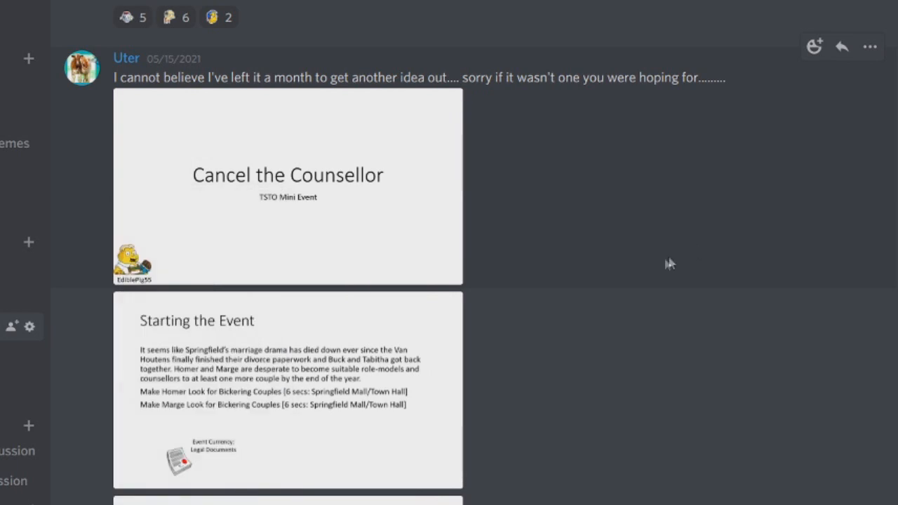
mouse_move(666, 264)
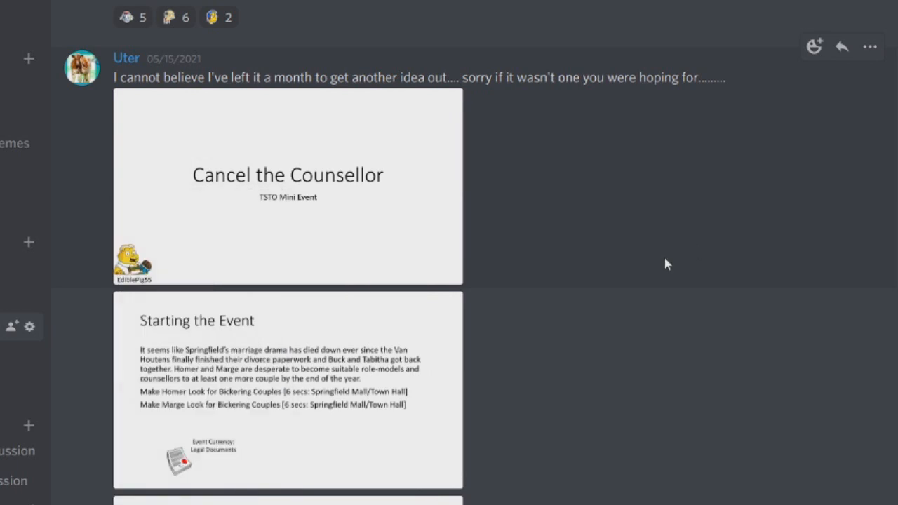
mouse_move(647, 212)
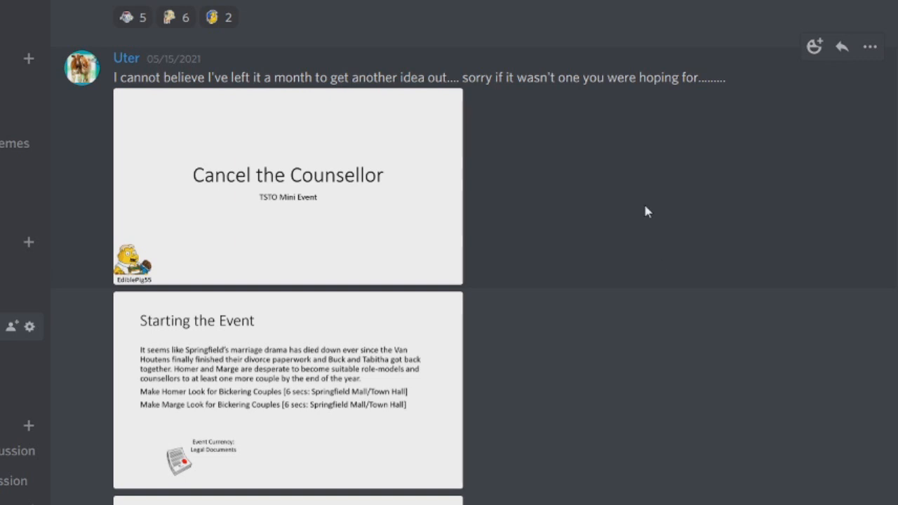
mouse_move(235, 198)
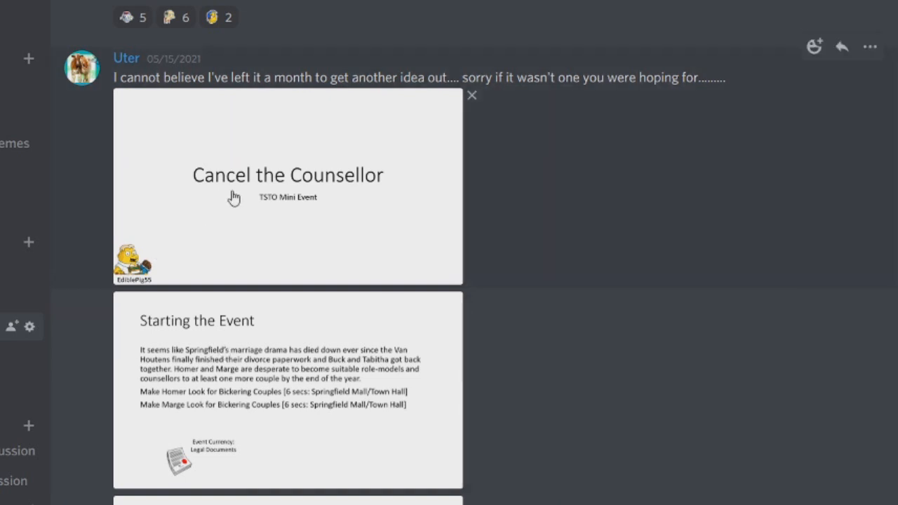
mouse_move(220, 193)
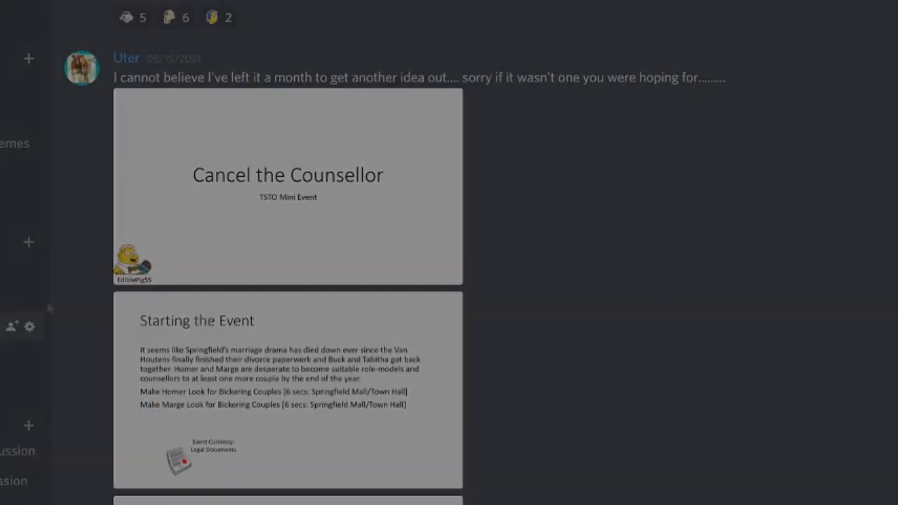
left_click(288, 390)
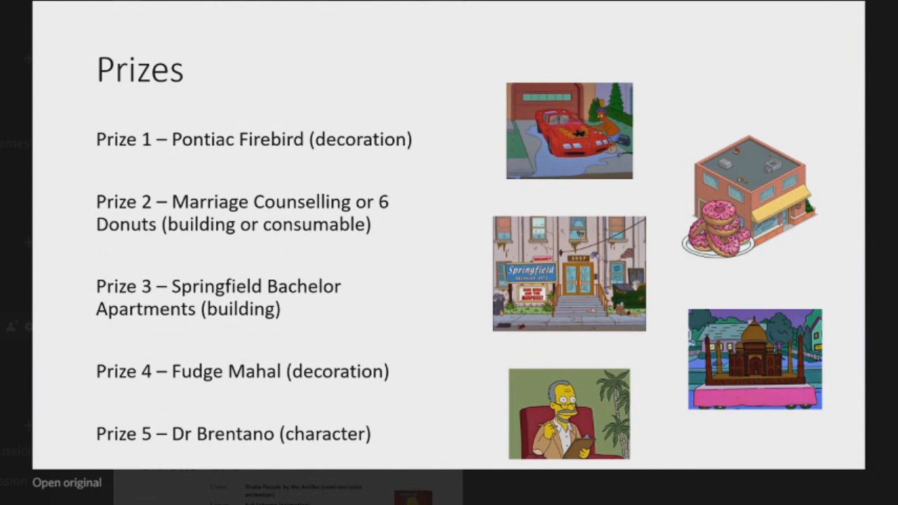
mouse_move(253, 243)
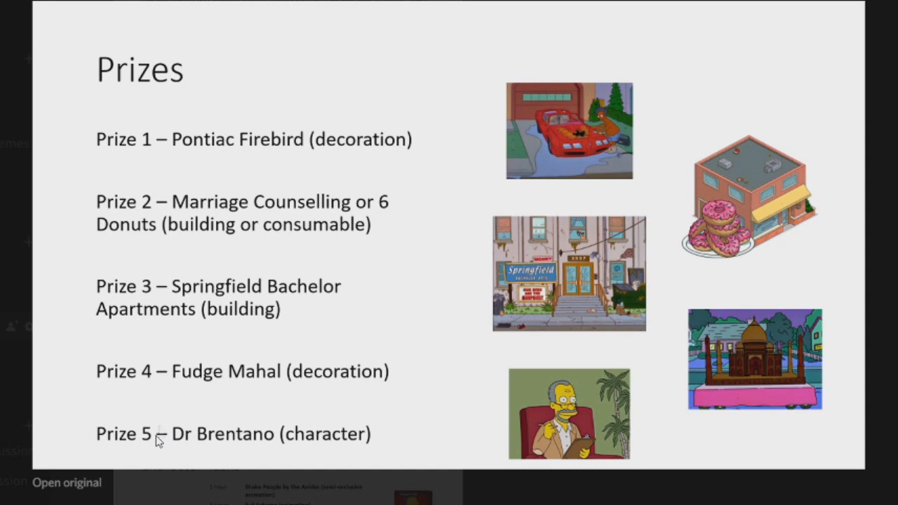
mouse_move(602, 304)
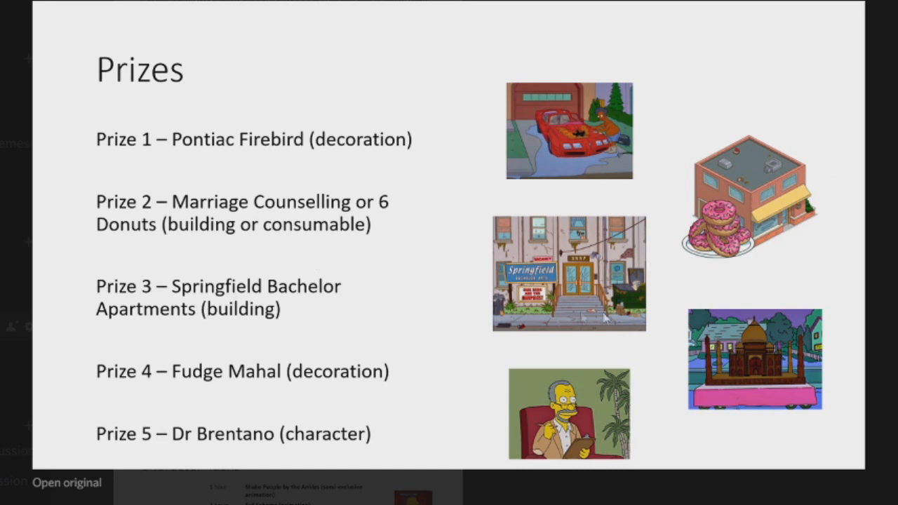
mouse_move(195, 423)
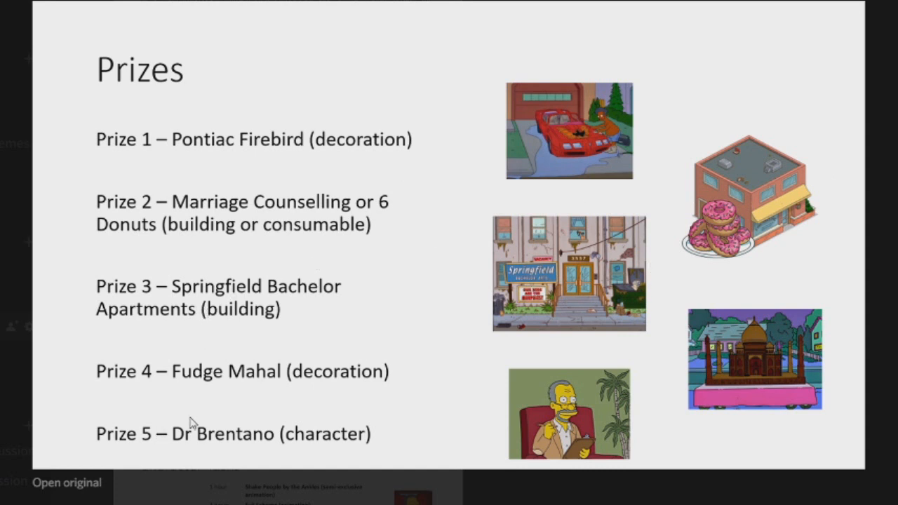
mouse_move(648, 278)
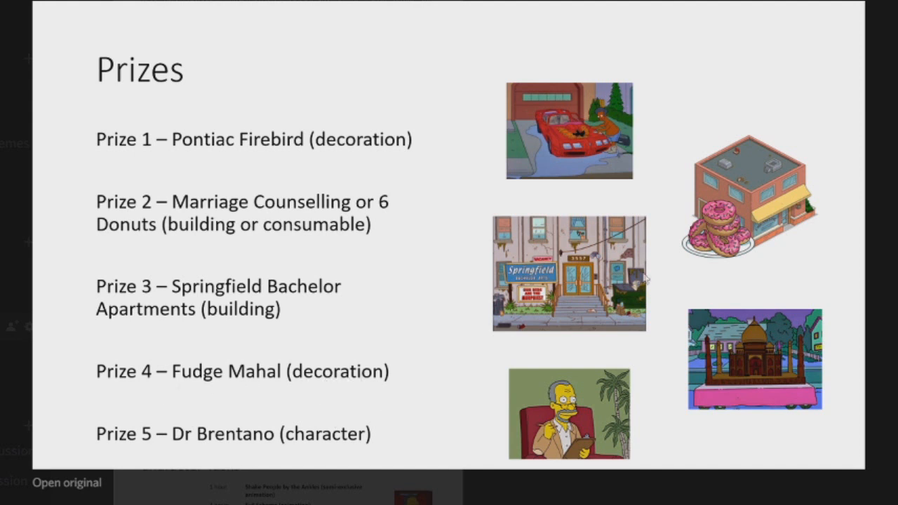
mouse_move(691, 408)
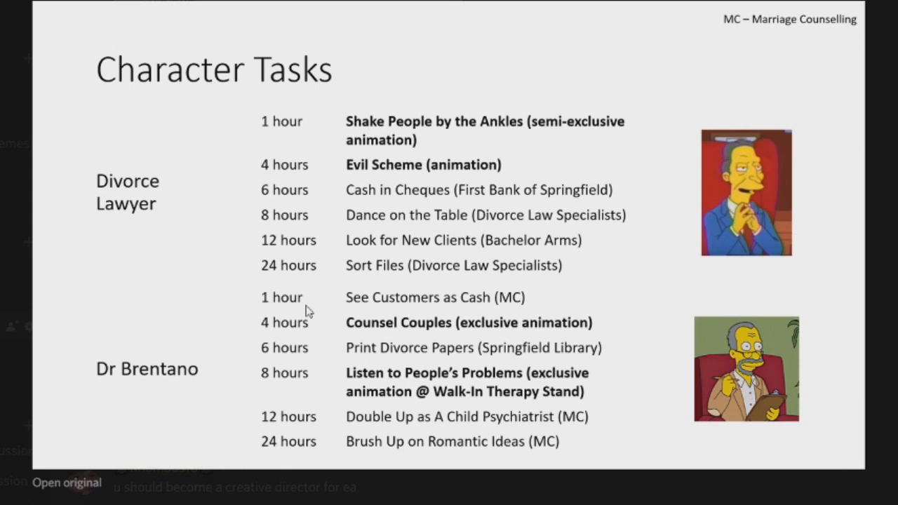
mouse_move(371, 159)
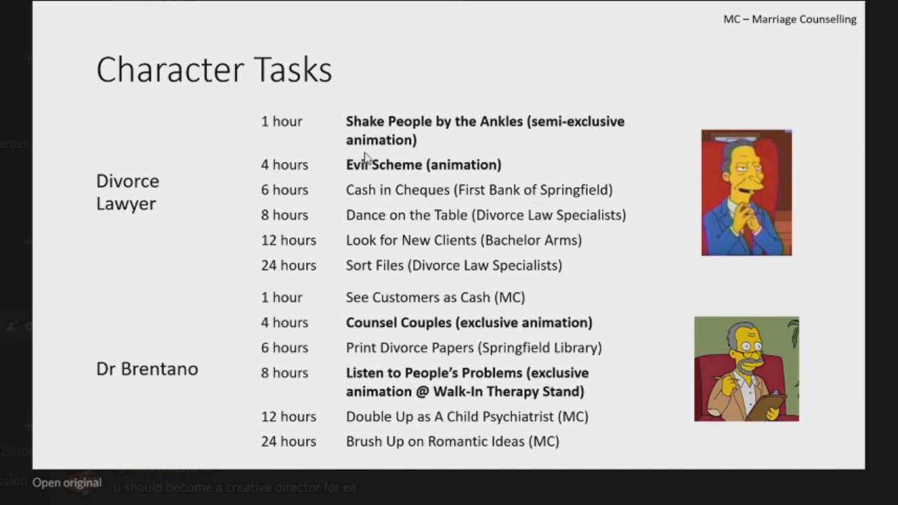
mouse_move(463, 150)
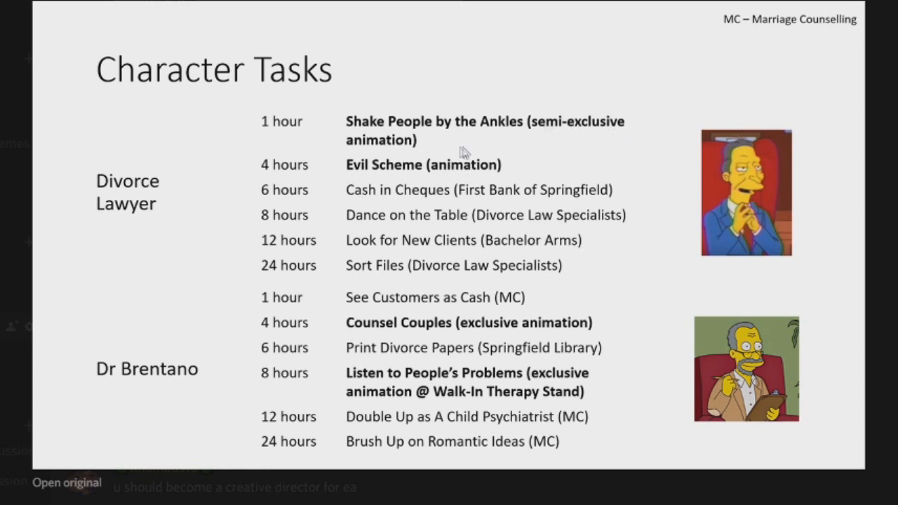
mouse_move(672, 208)
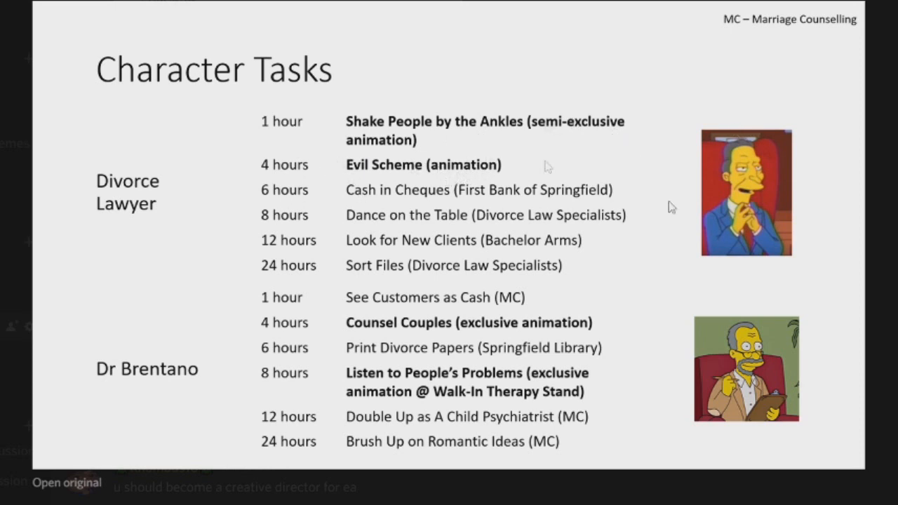
mouse_move(805, 232)
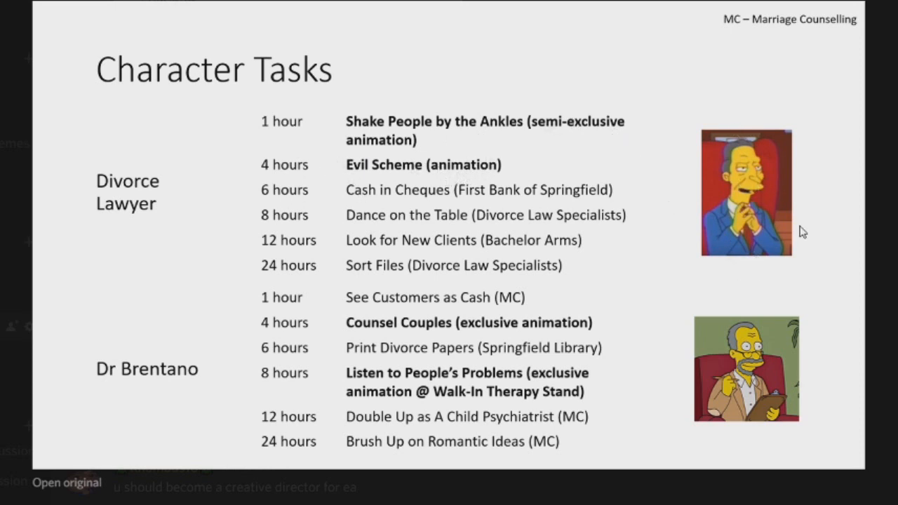
mouse_move(143, 399)
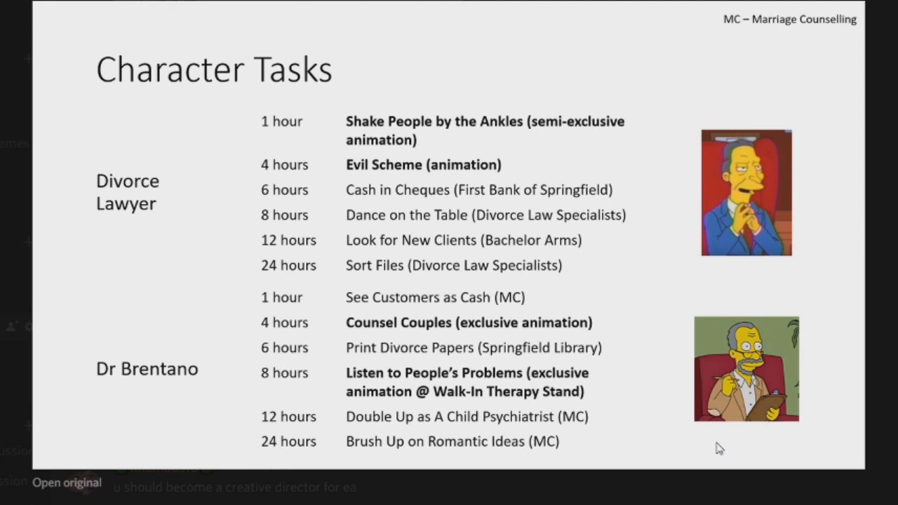
mouse_move(438, 431)
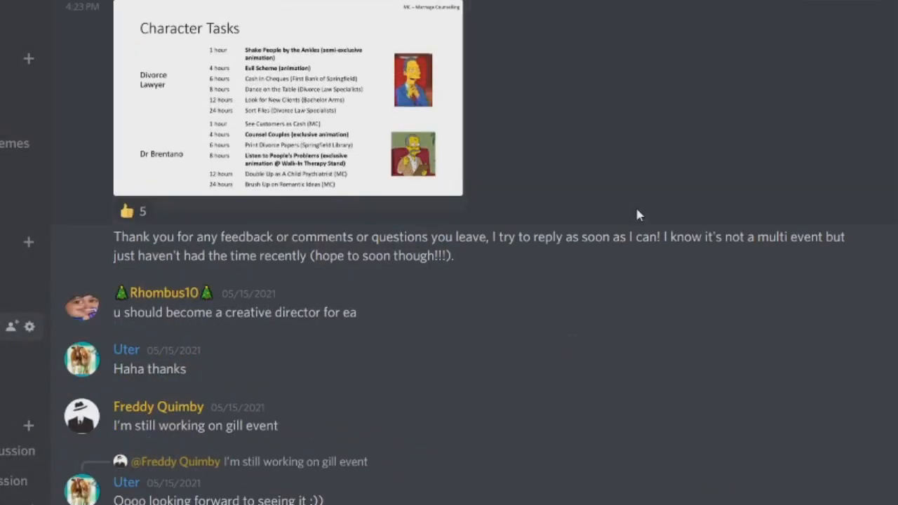
Step: Scroll to Selma's Dating Game and enlarge the Gil Deal - Bouvier Residence slide
scroll("up", 3)
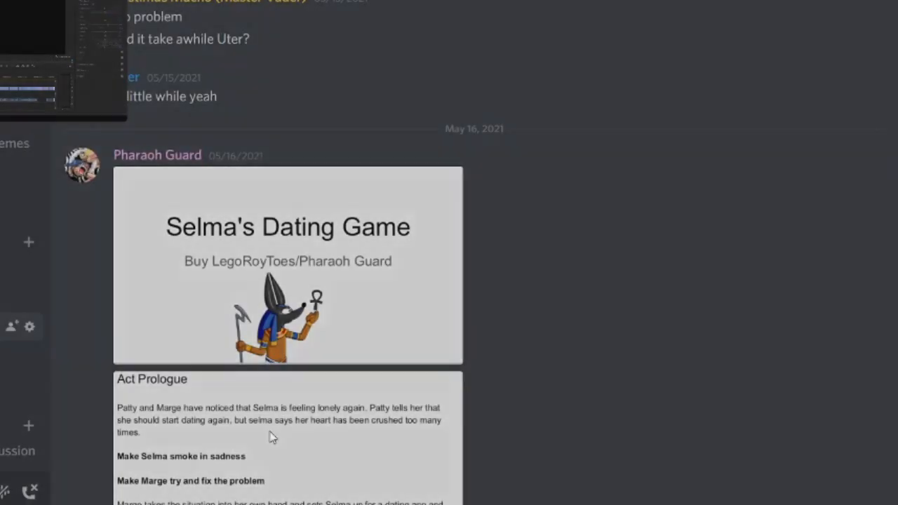
left_click(281, 435)
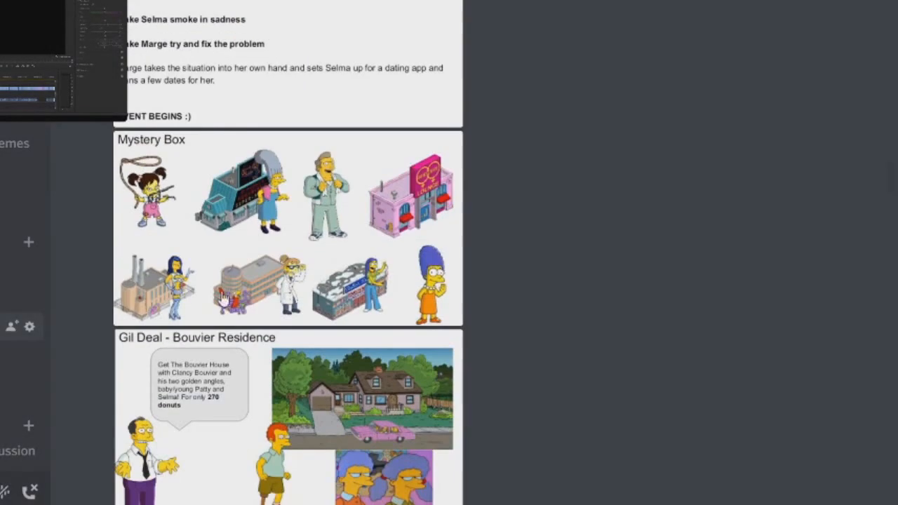
mouse_move(200, 386)
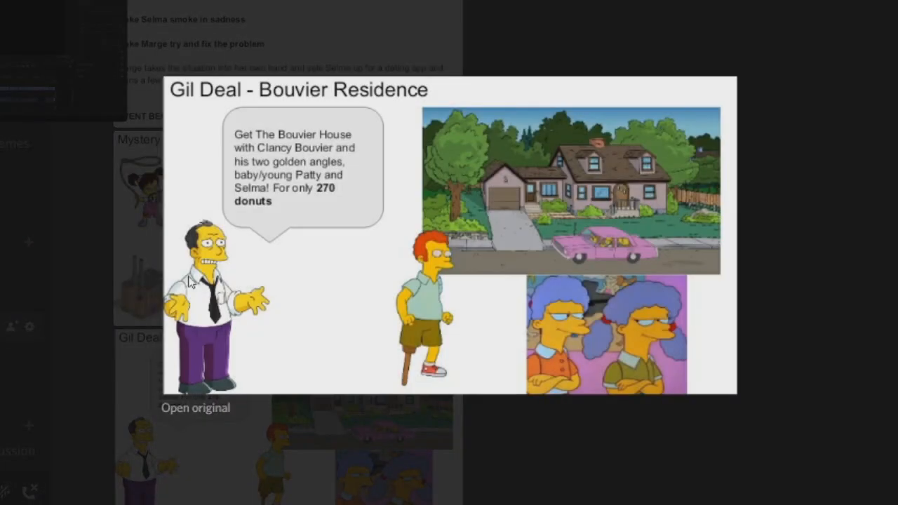
mouse_move(295, 231)
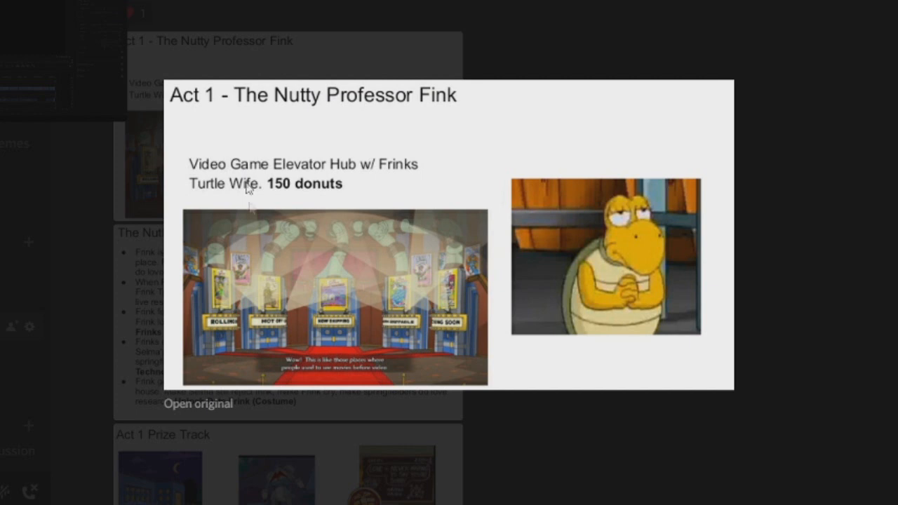
mouse_move(273, 200)
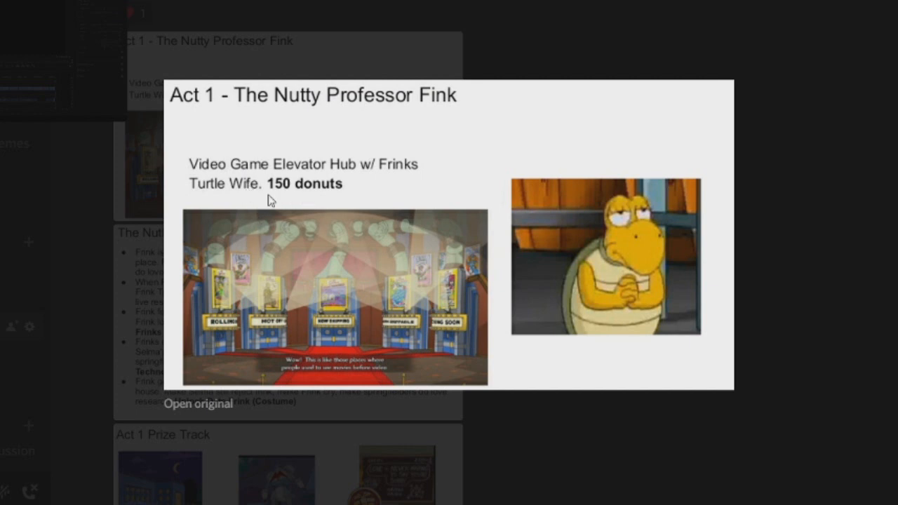
mouse_move(128, 338)
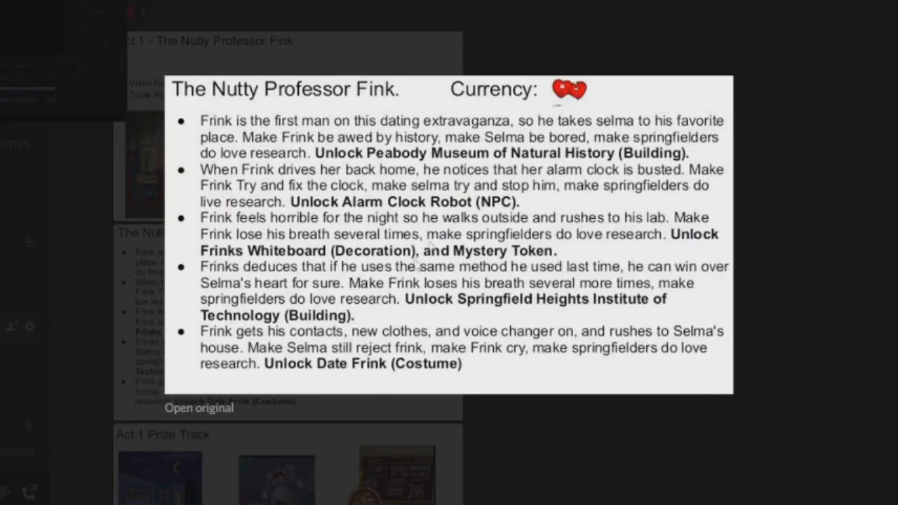
mouse_move(454, 303)
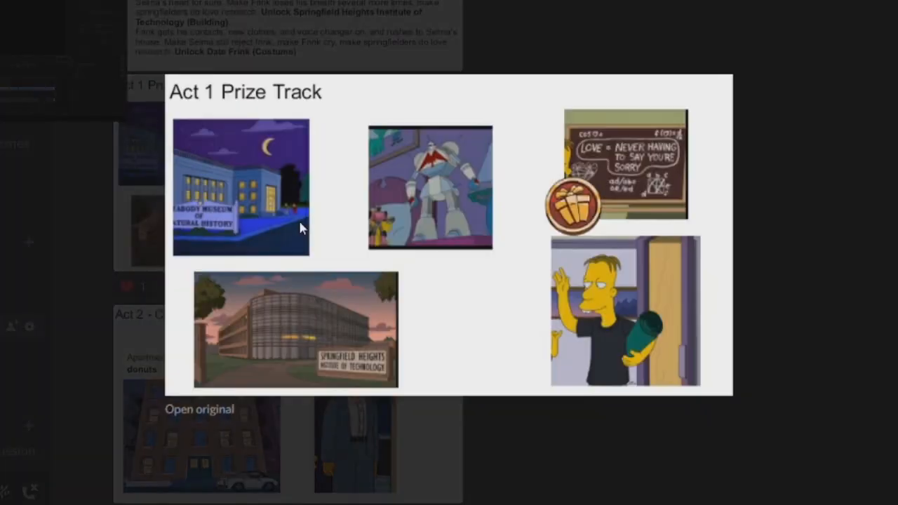
mouse_move(265, 244)
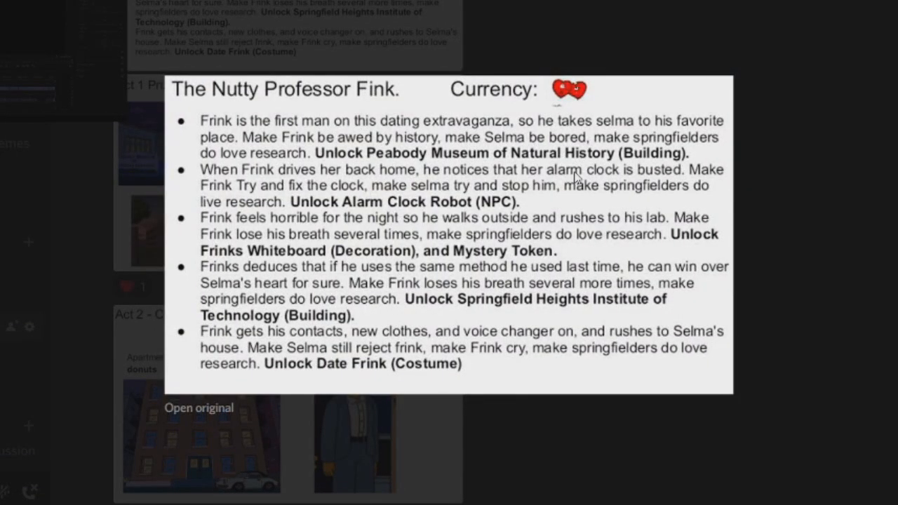
mouse_move(506, 212)
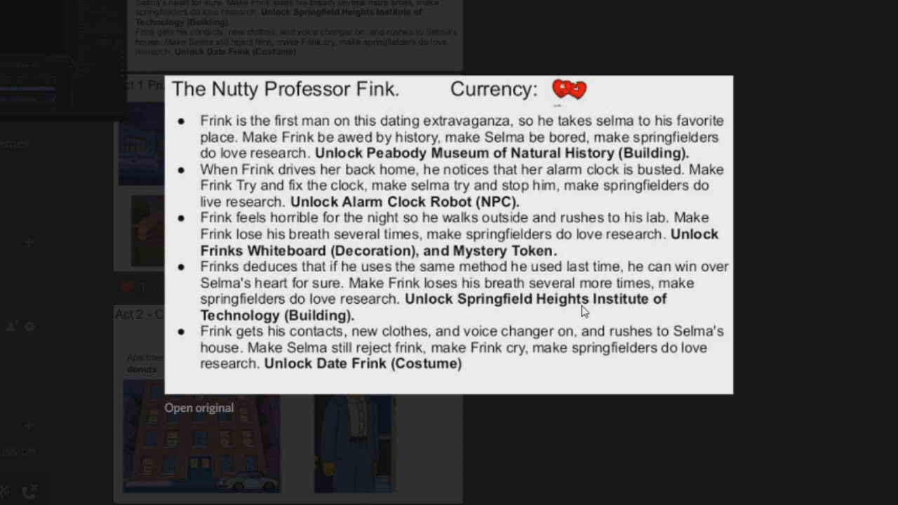
mouse_move(508, 452)
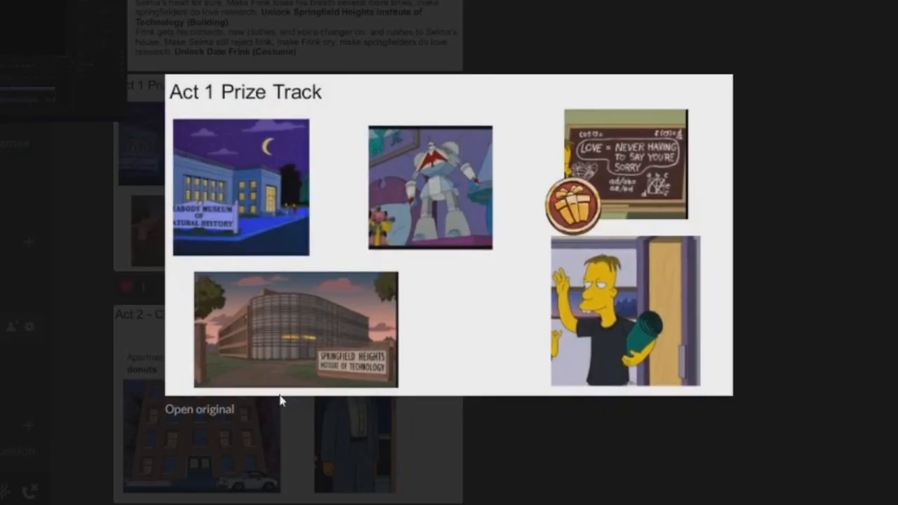
mouse_move(295, 333)
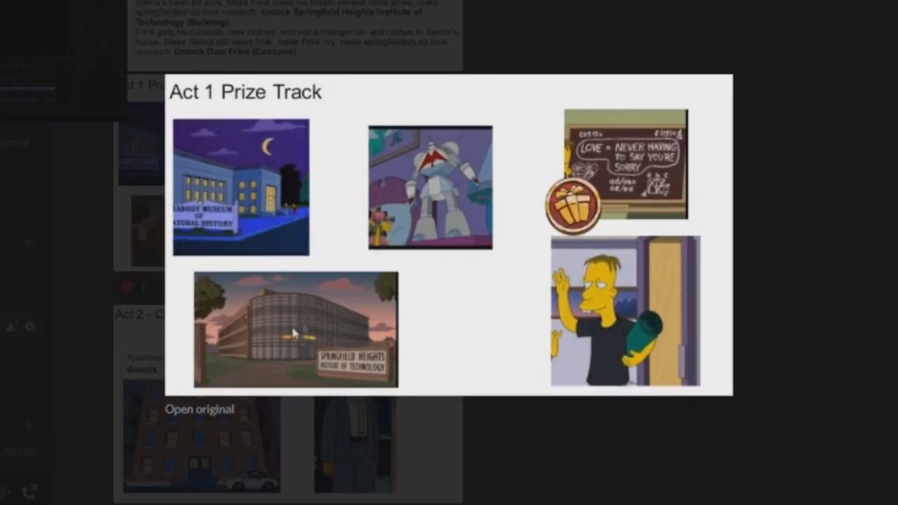
mouse_move(394, 337)
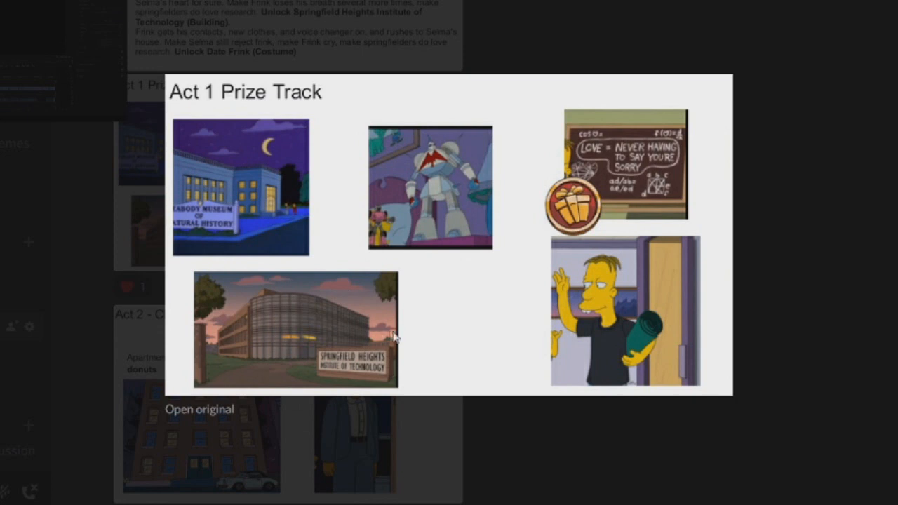
mouse_move(556, 158)
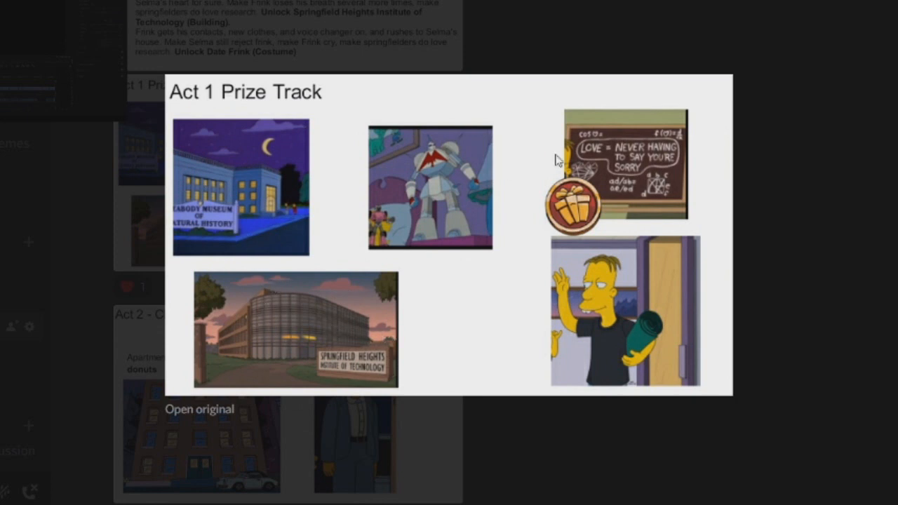
mouse_move(663, 264)
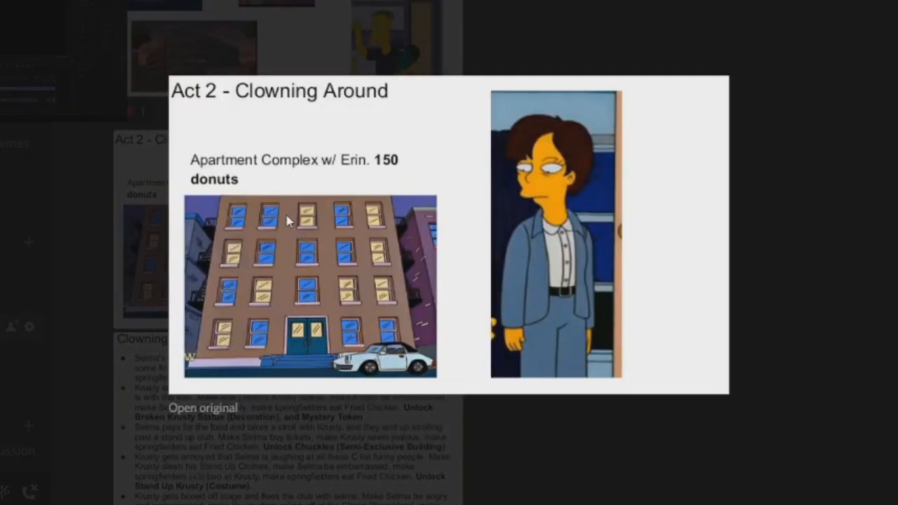
mouse_move(226, 181)
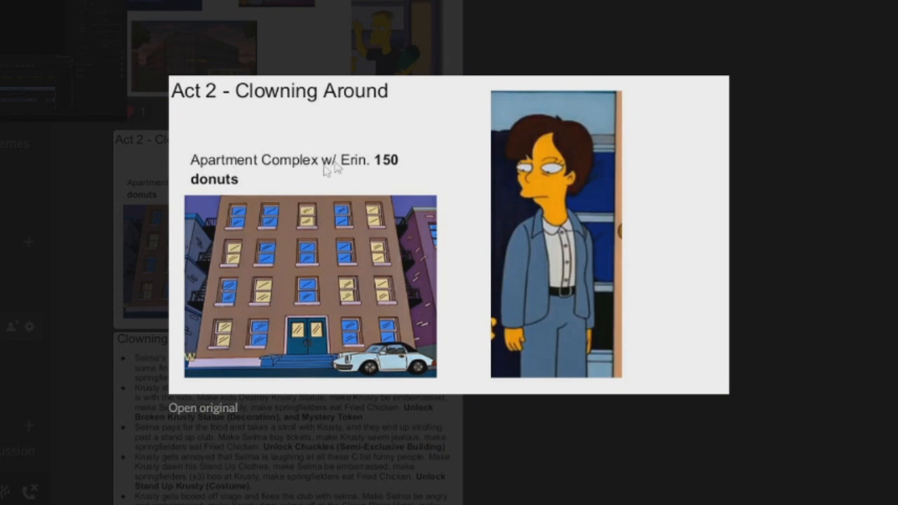
mouse_move(478, 156)
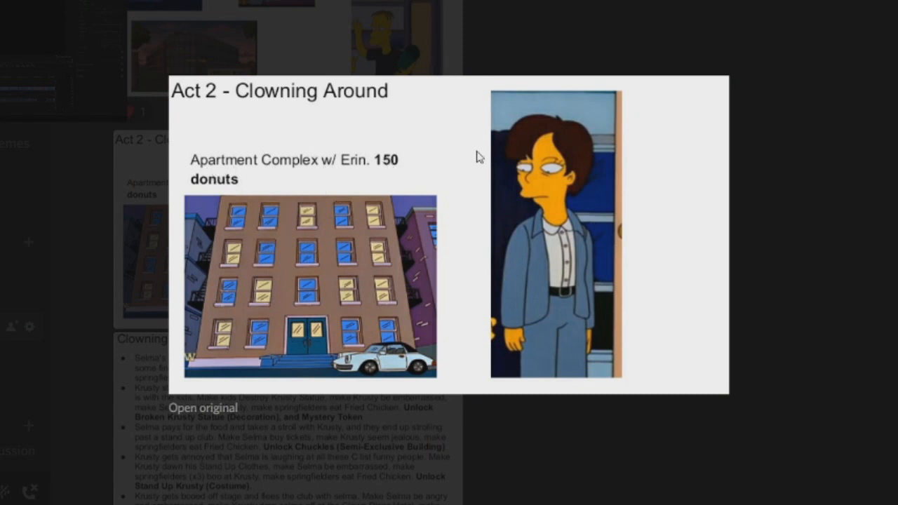
Step: Scroll the channel and enlarge the Act 2 Prize Track slide of Selma's Dating Game
scroll("down", 3)
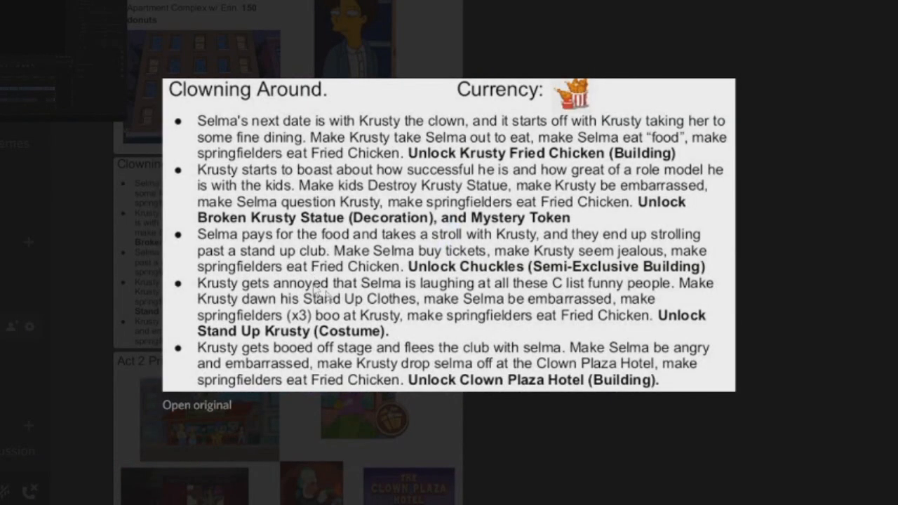
mouse_move(841, 219)
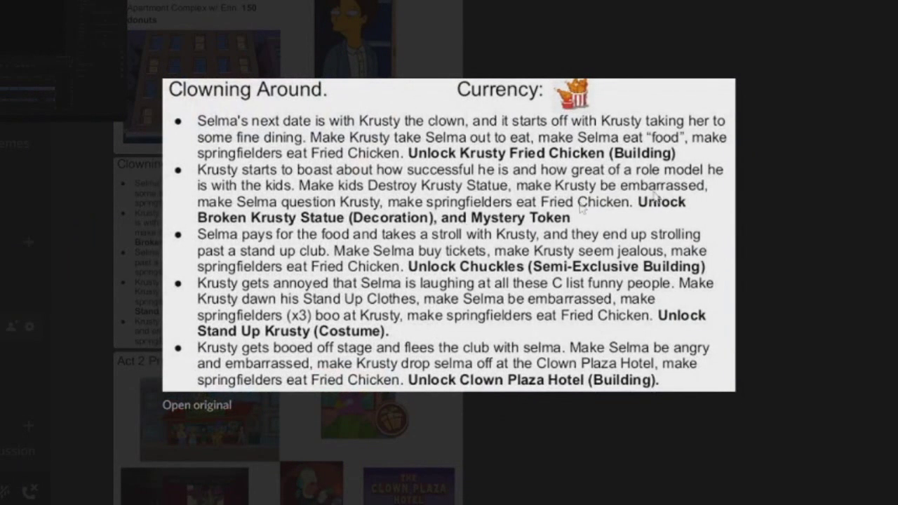
mouse_move(555, 287)
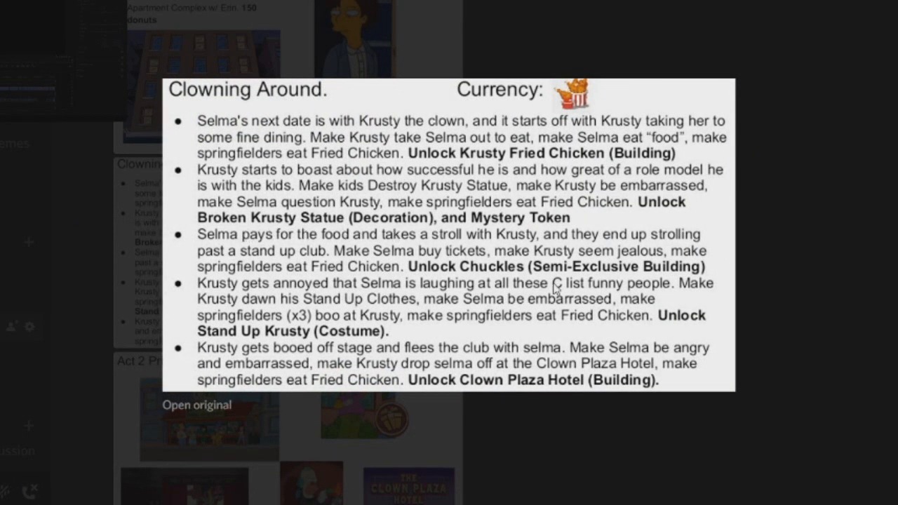
mouse_move(639, 278)
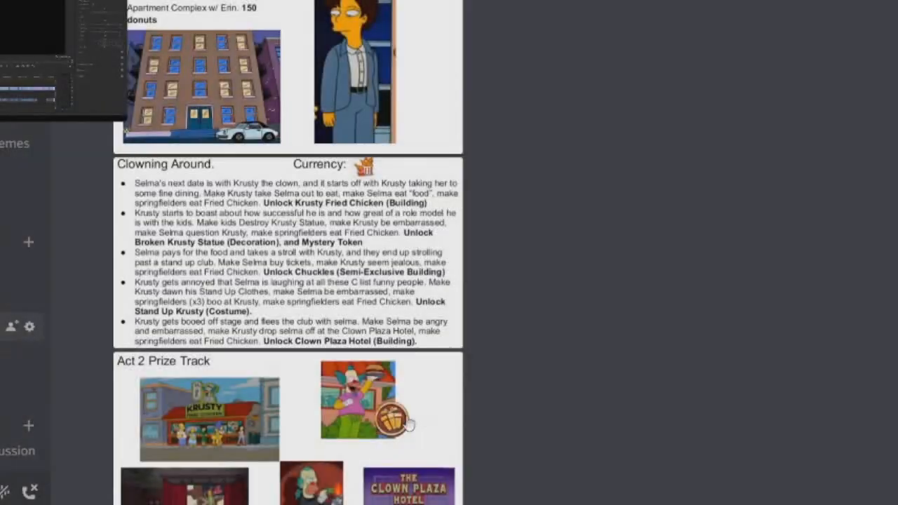
left_click(190, 420)
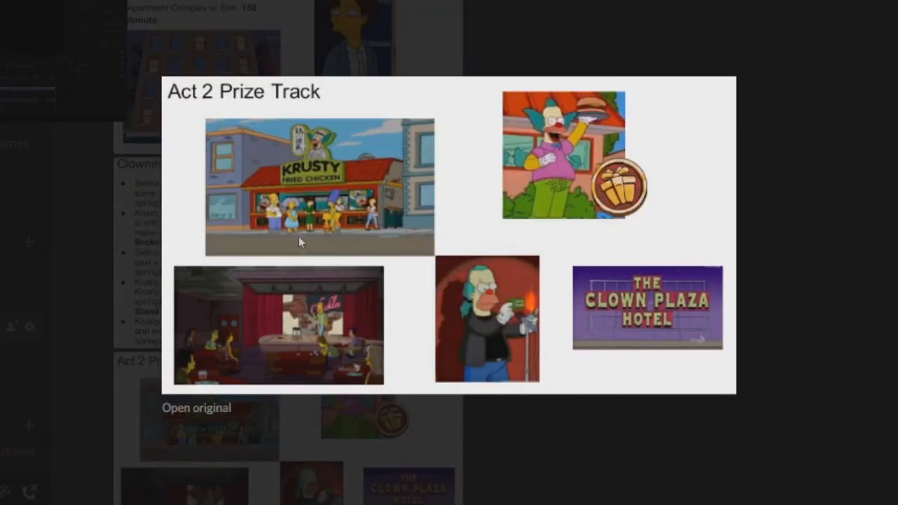
mouse_move(590, 150)
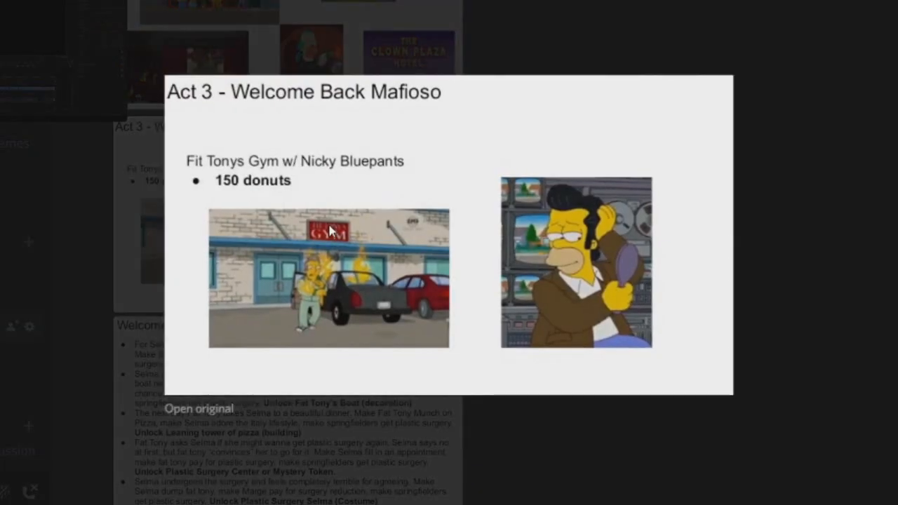
mouse_move(337, 272)
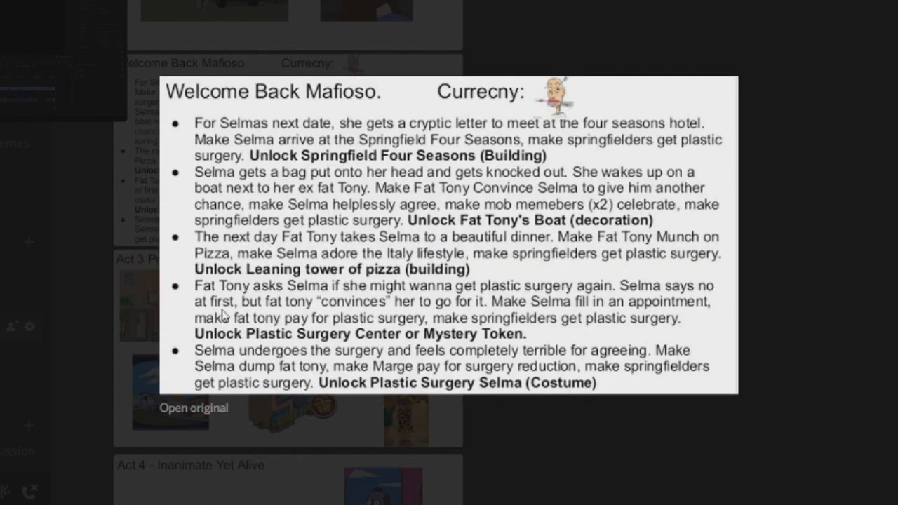
mouse_move(792, 271)
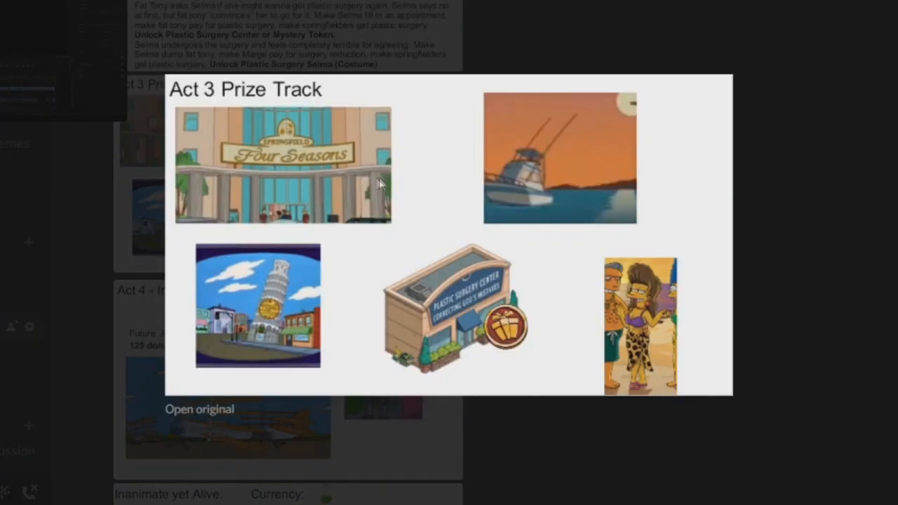
mouse_move(513, 194)
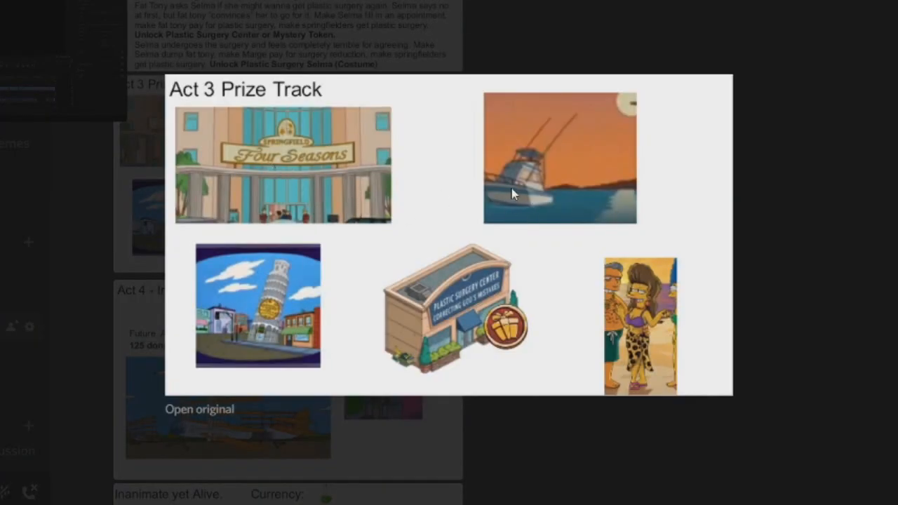
mouse_move(252, 351)
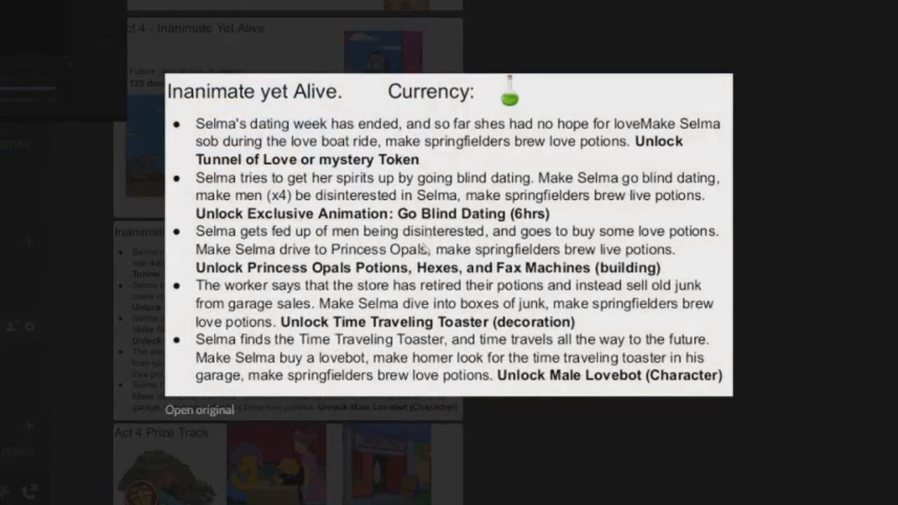
mouse_move(700, 237)
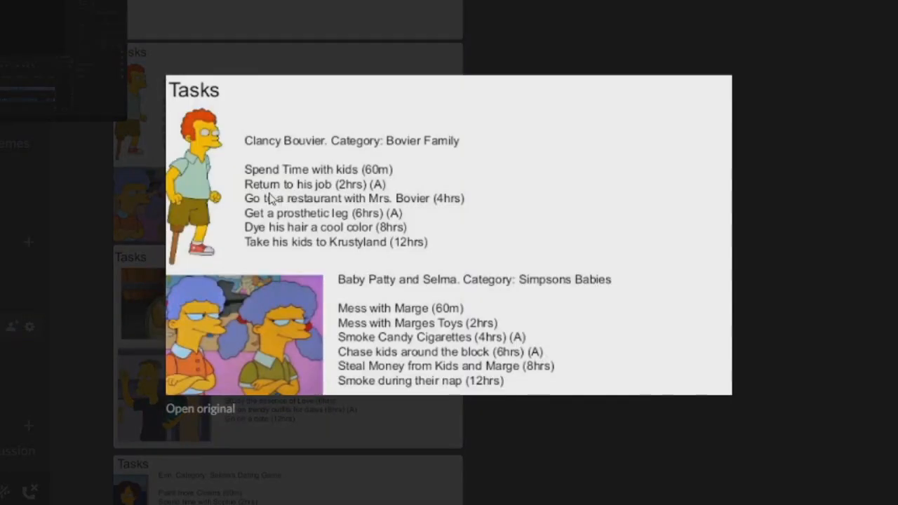
mouse_move(338, 213)
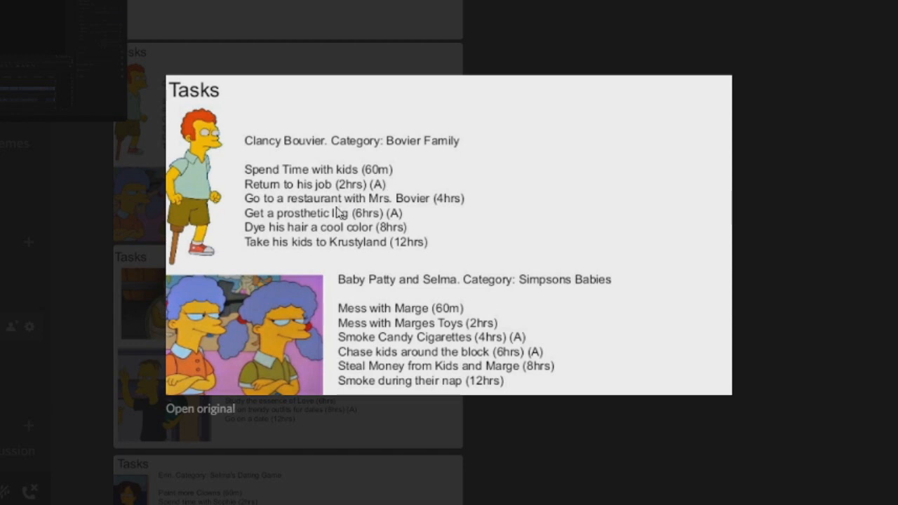
mouse_move(252, 228)
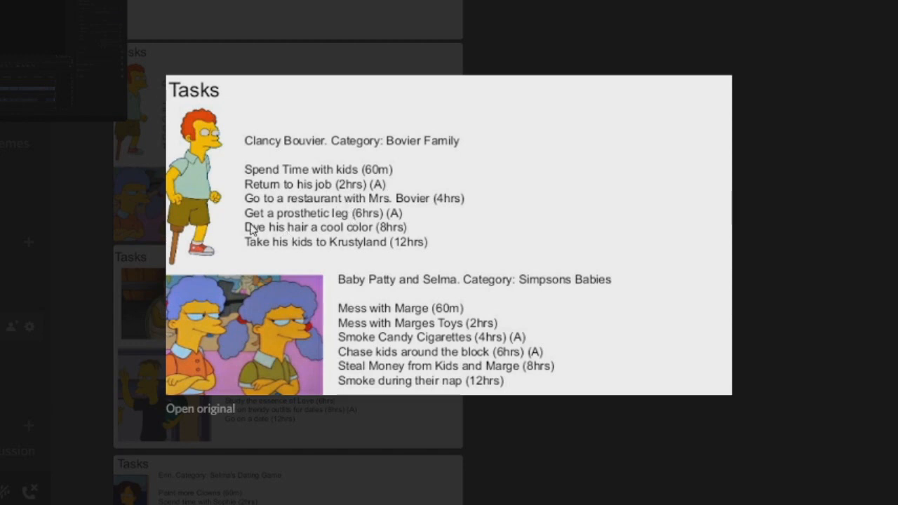
mouse_move(387, 221)
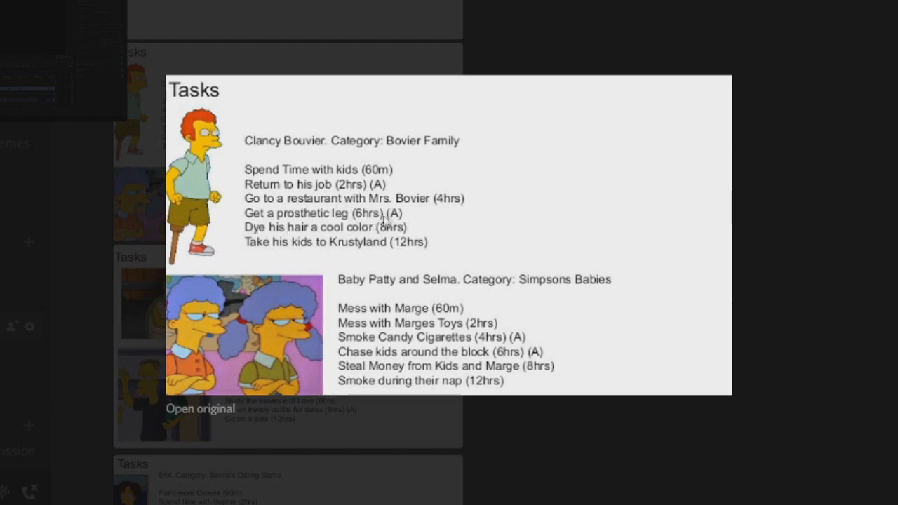
mouse_move(342, 346)
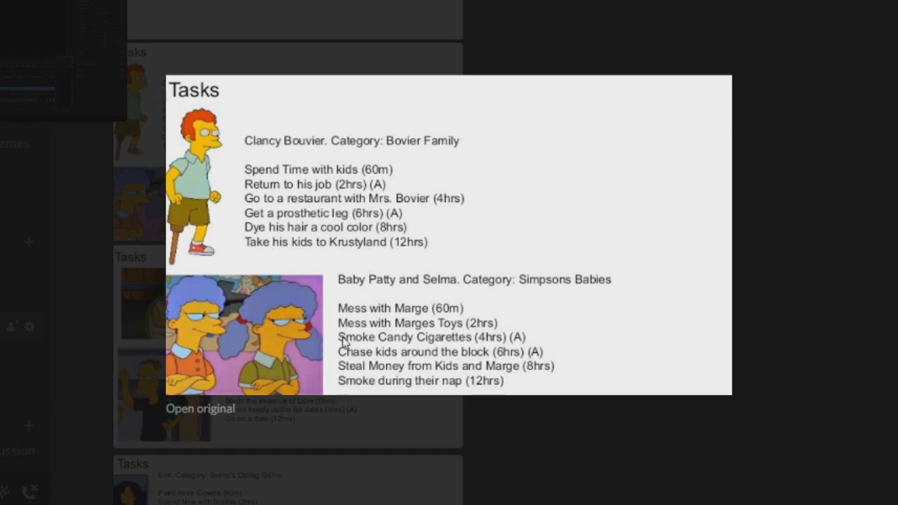
mouse_move(351, 282)
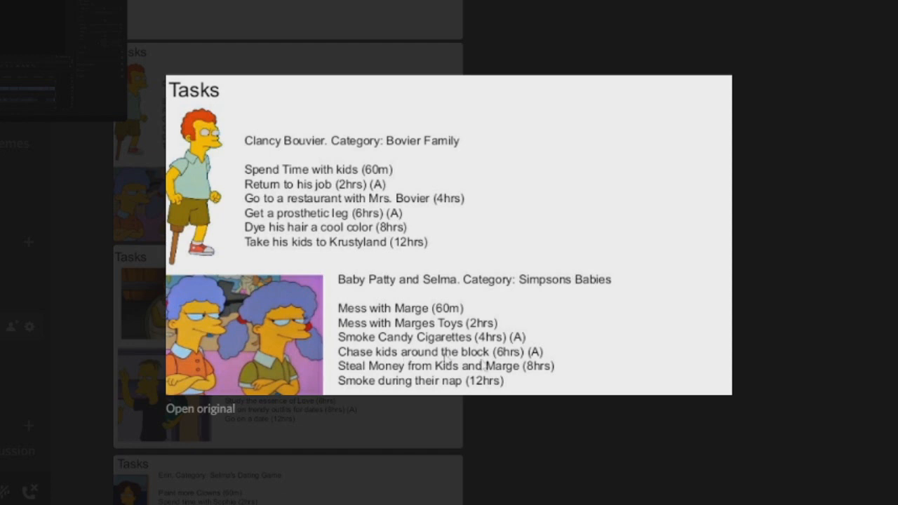
mouse_move(525, 368)
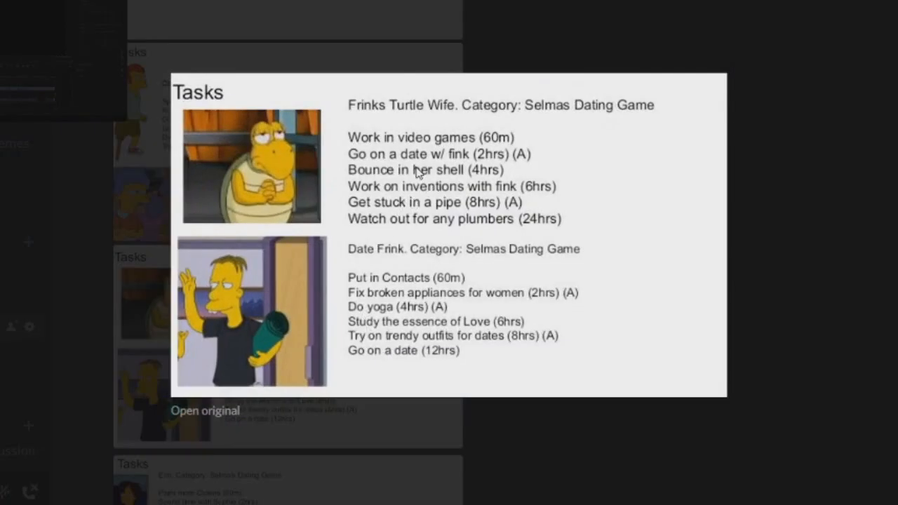
mouse_move(450, 227)
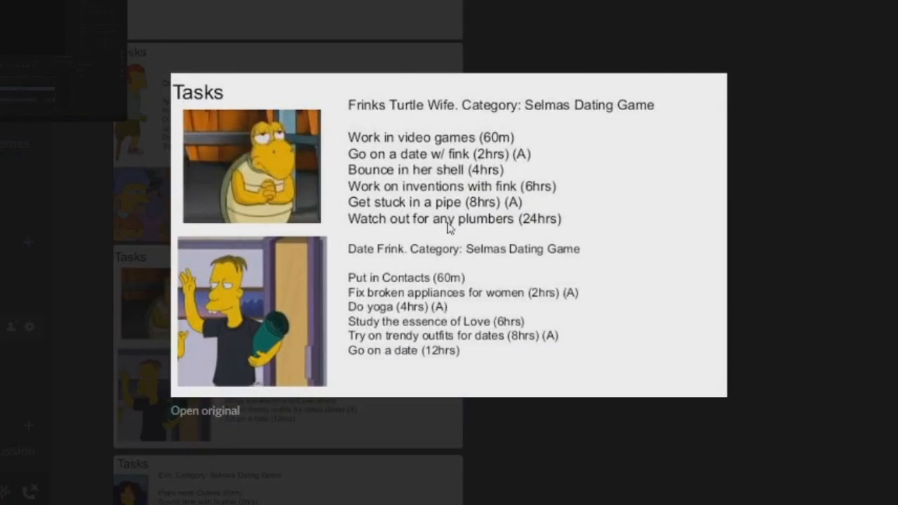
mouse_move(498, 223)
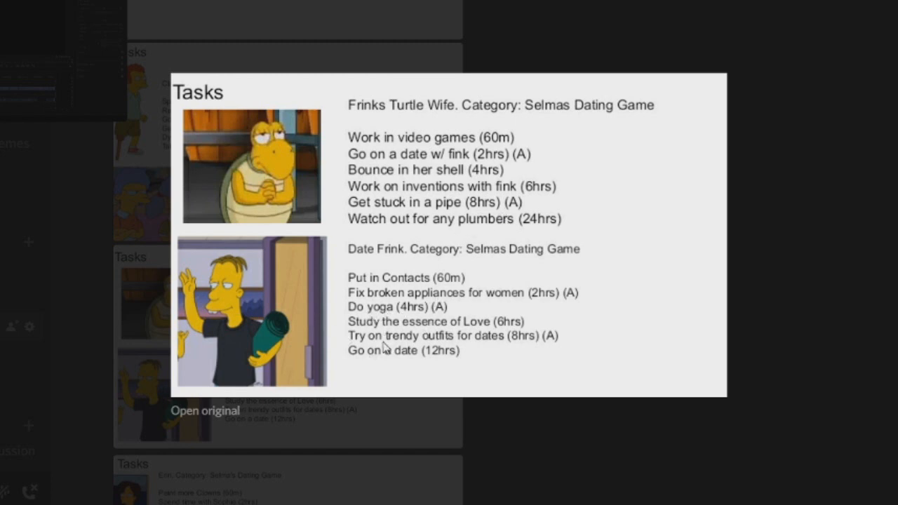
mouse_move(372, 313)
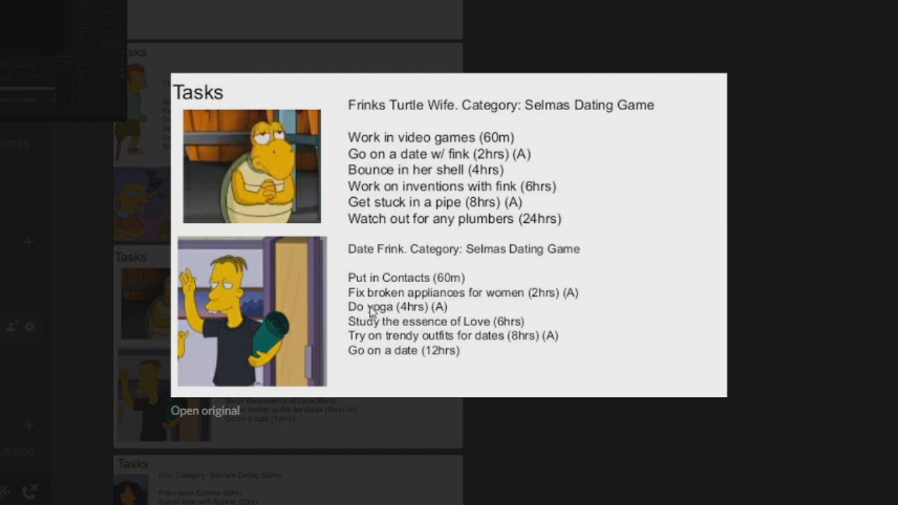
mouse_move(403, 359)
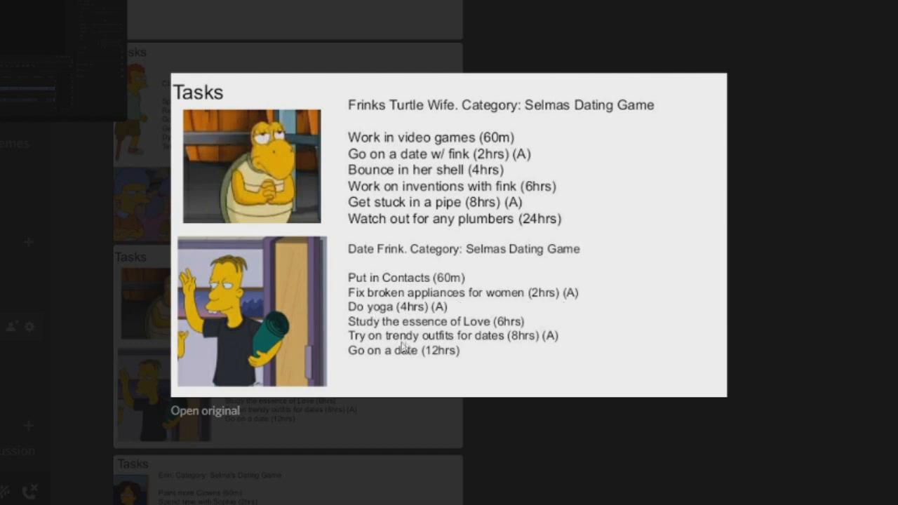
mouse_move(709, 301)
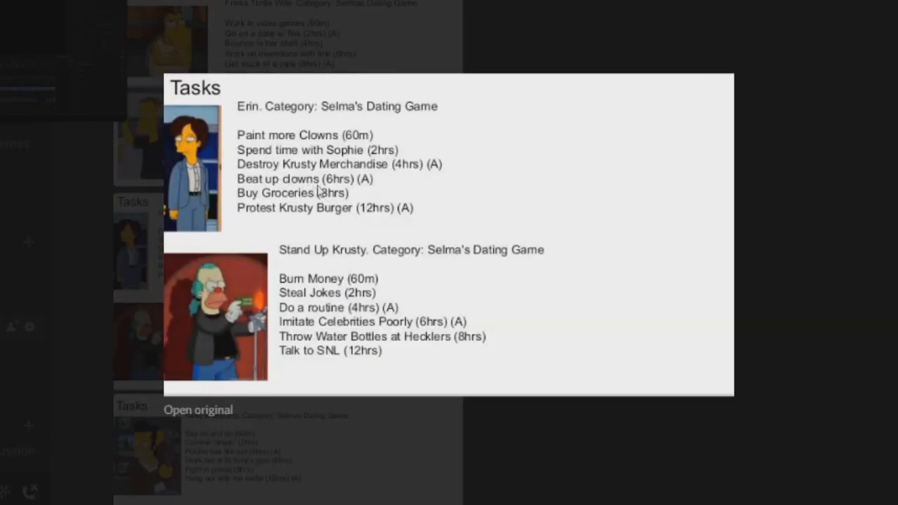
mouse_move(396, 184)
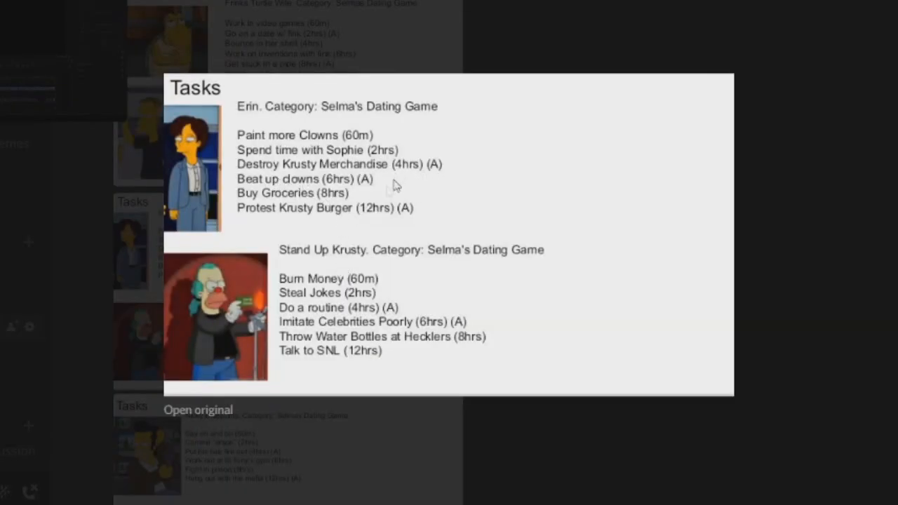
mouse_move(377, 189)
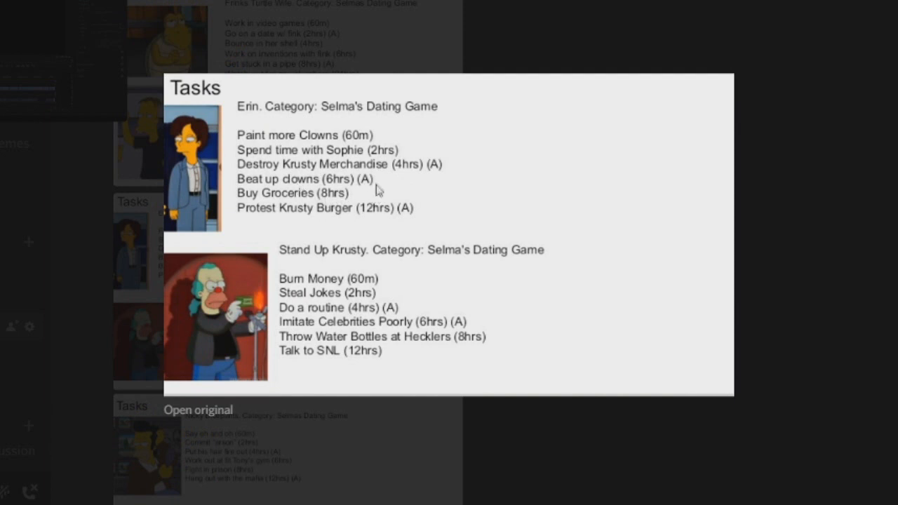
mouse_move(421, 220)
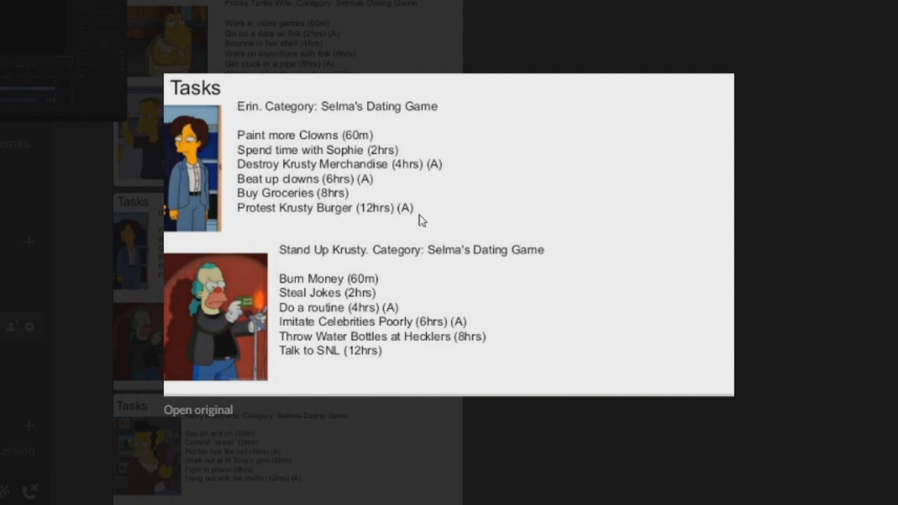
mouse_move(319, 337)
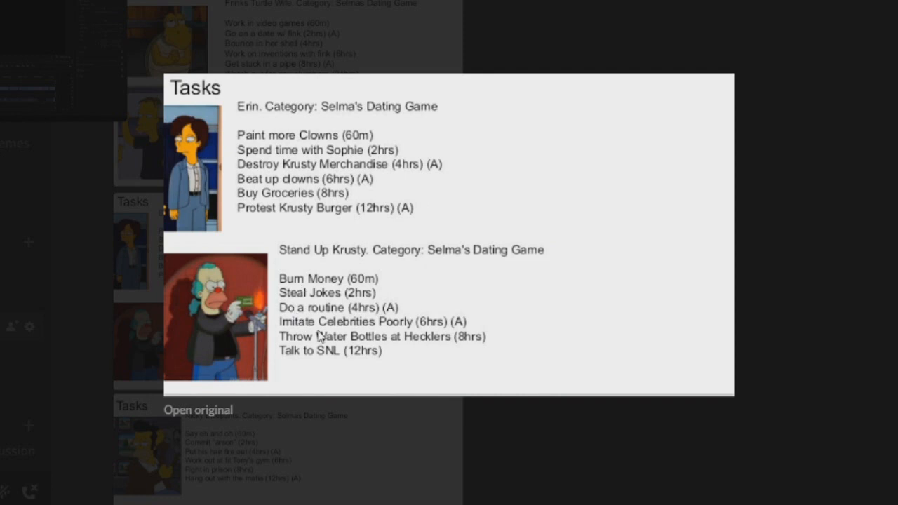
mouse_move(304, 332)
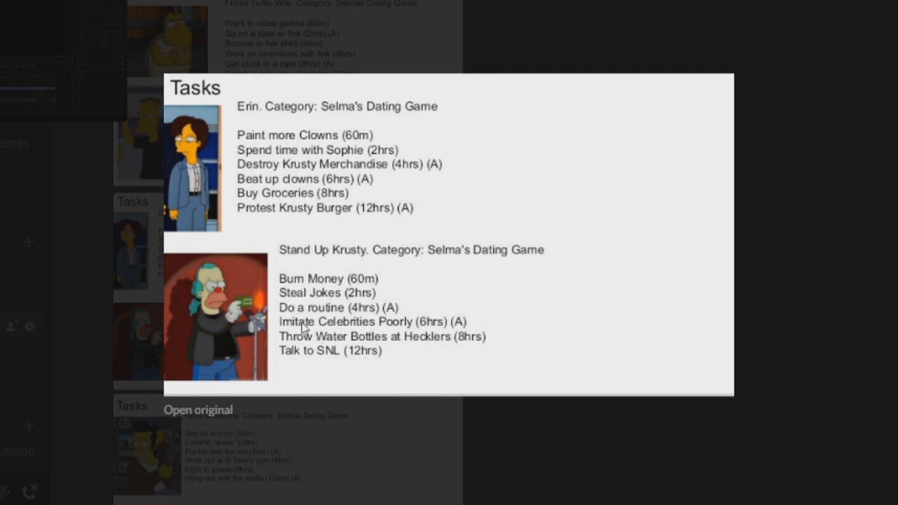
mouse_move(355, 327)
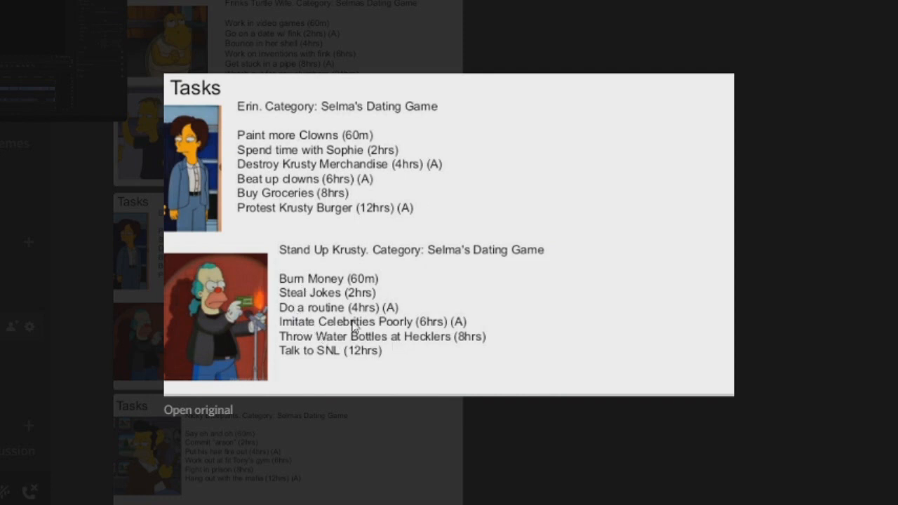
mouse_move(351, 455)
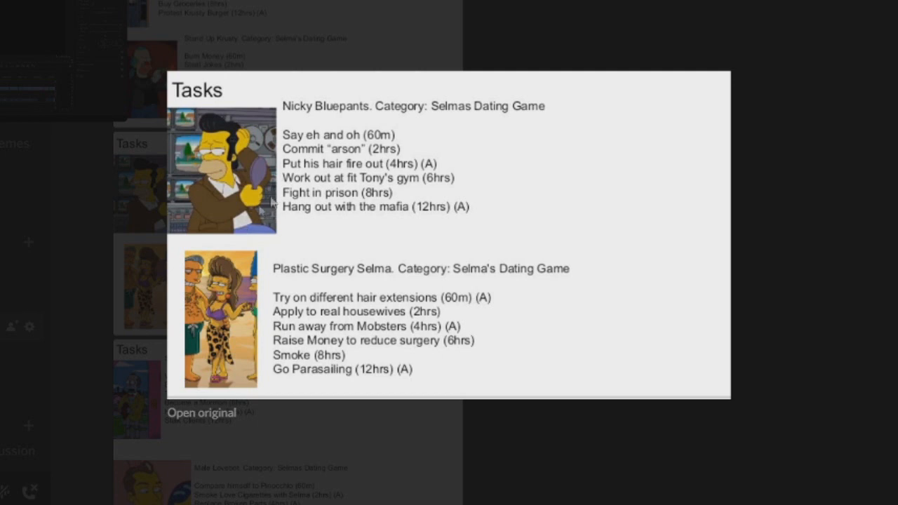
mouse_move(352, 227)
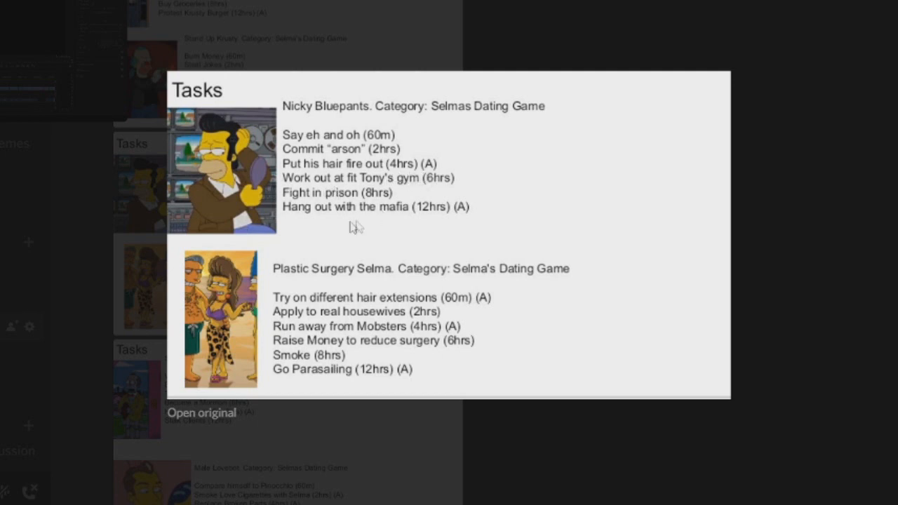
mouse_move(341, 299)
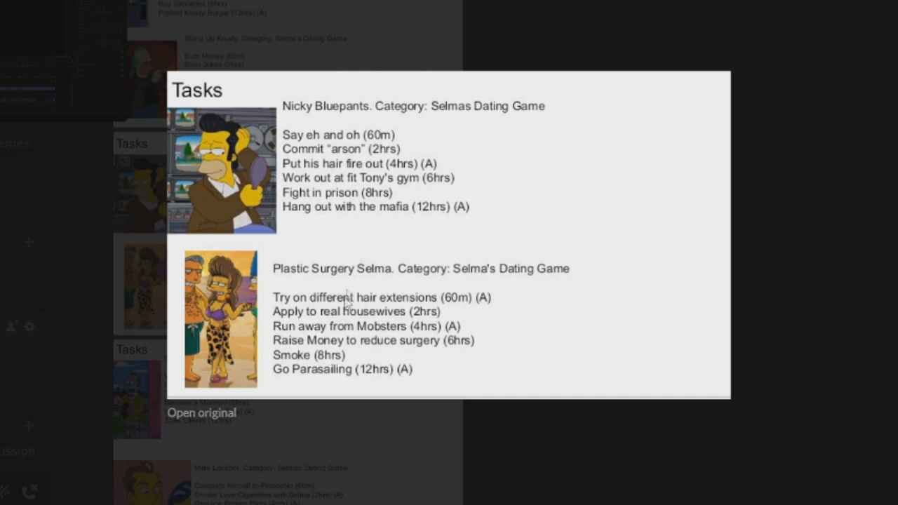
mouse_move(320, 320)
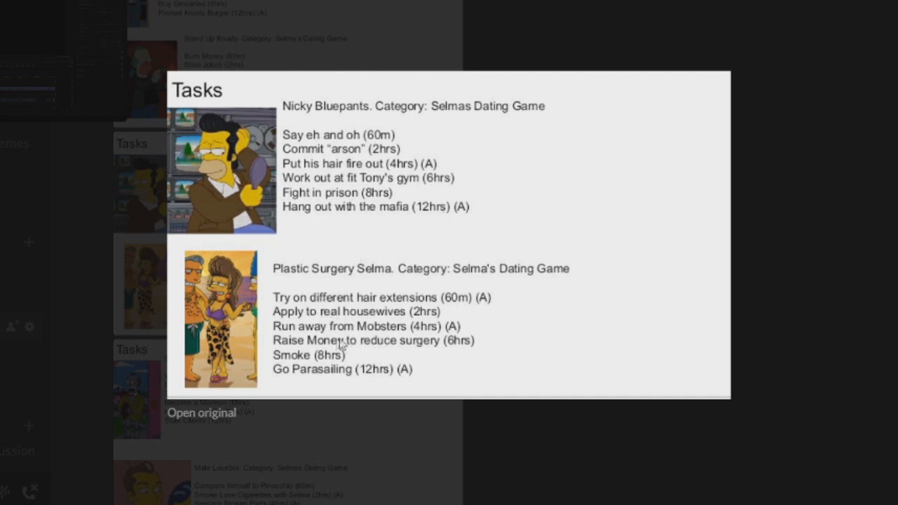
mouse_move(329, 409)
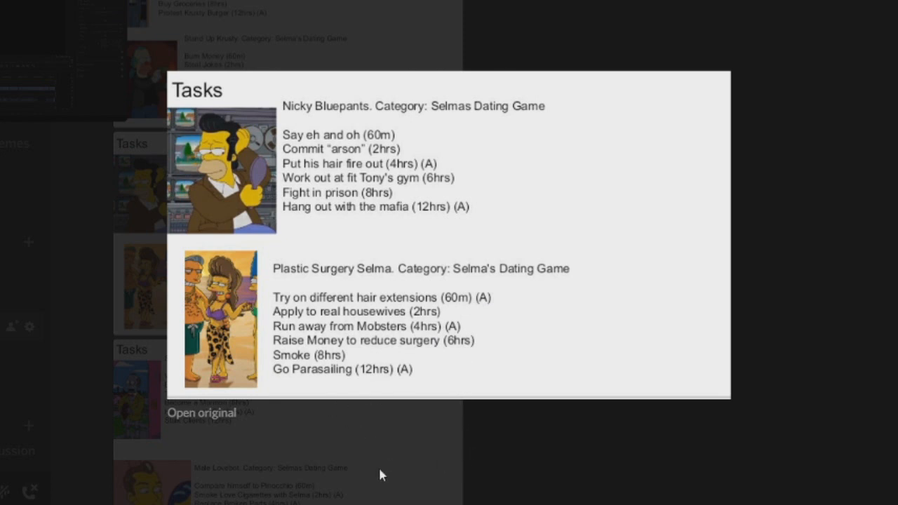
Step: Advance the enlarged Tasks slides to the Salesbot and Male Lovebot slide
scroll("down", 3)
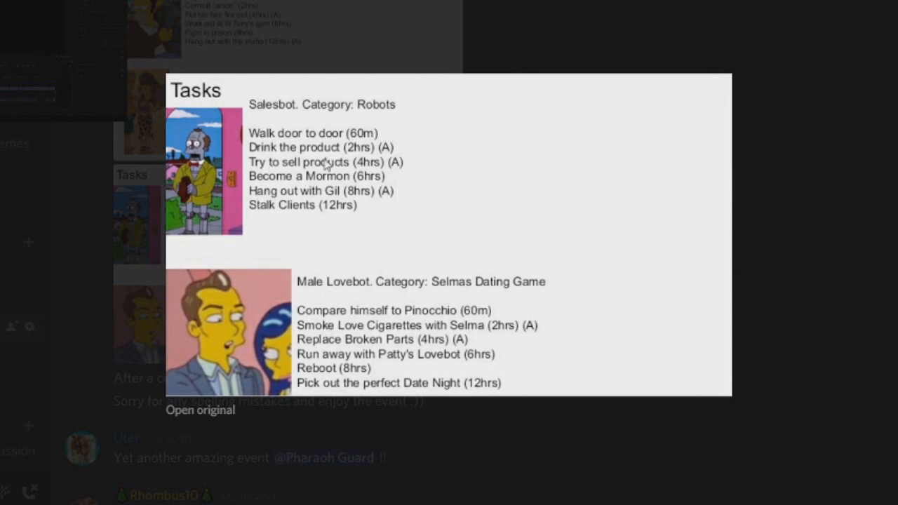
mouse_move(299, 165)
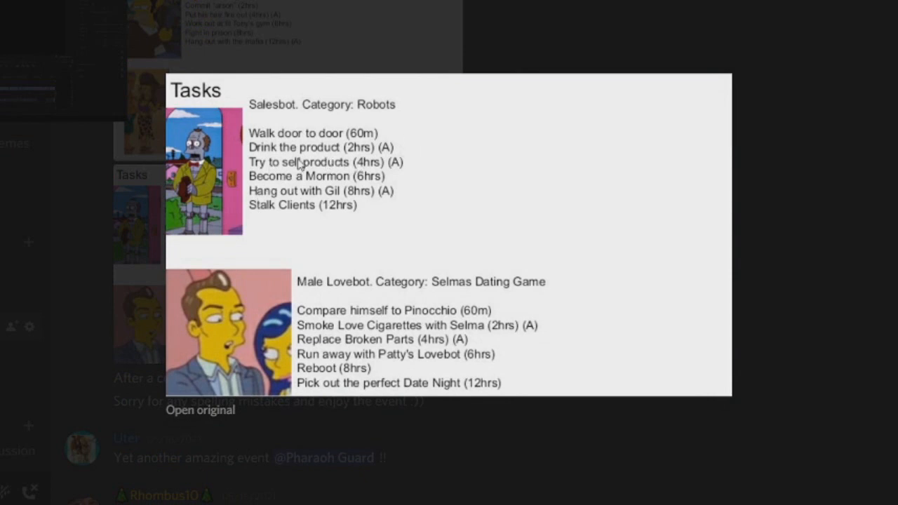
mouse_move(385, 202)
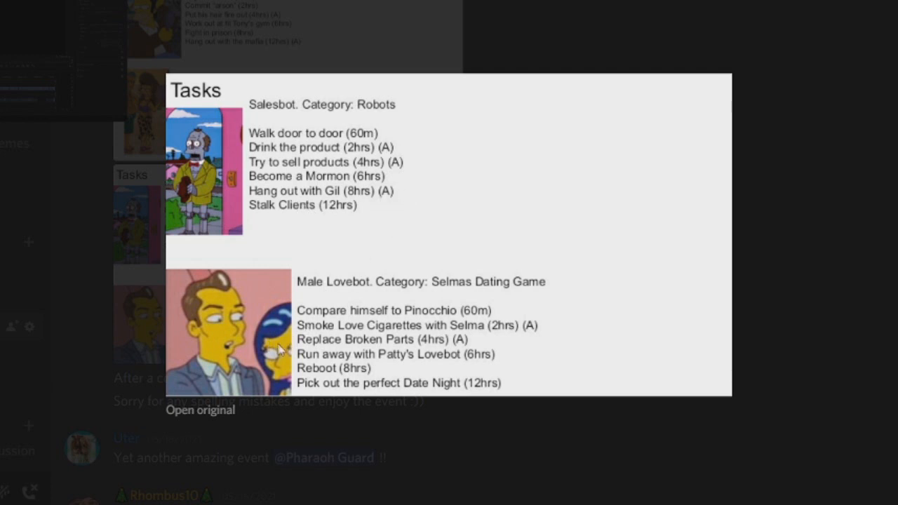
mouse_move(402, 334)
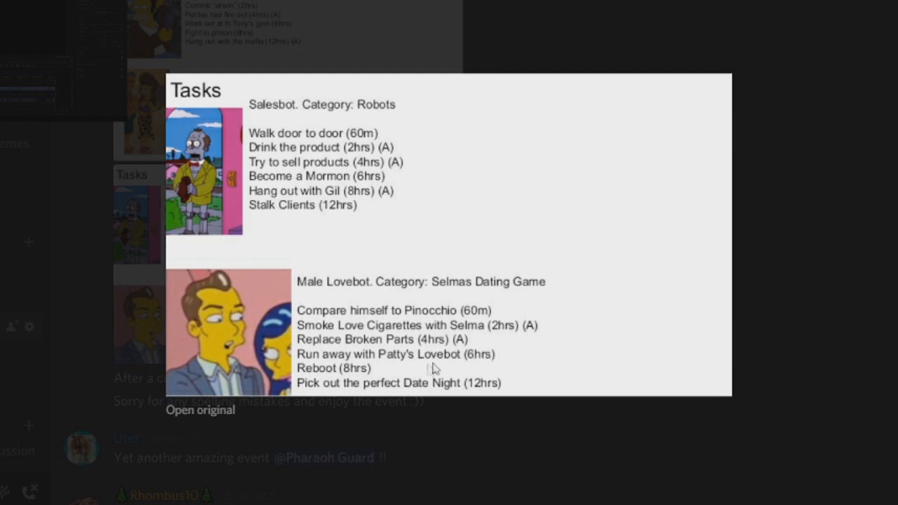
mouse_move(379, 361)
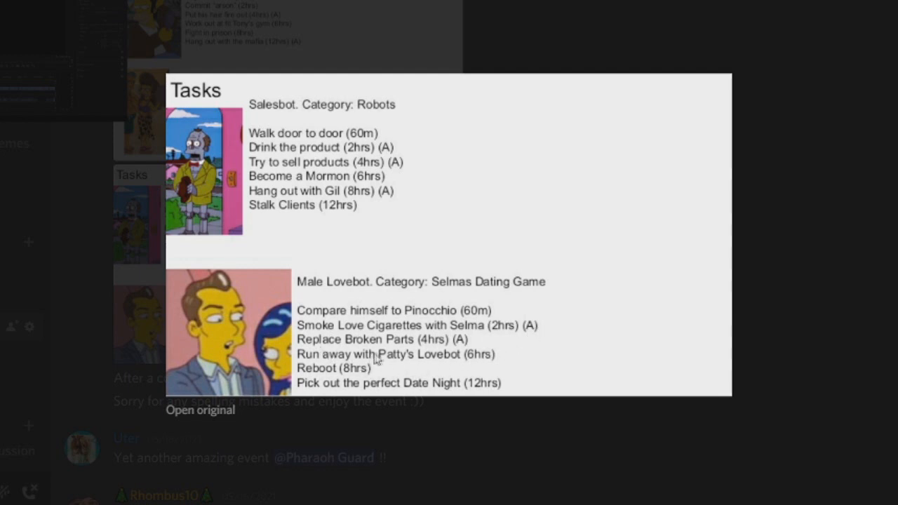
mouse_move(269, 427)
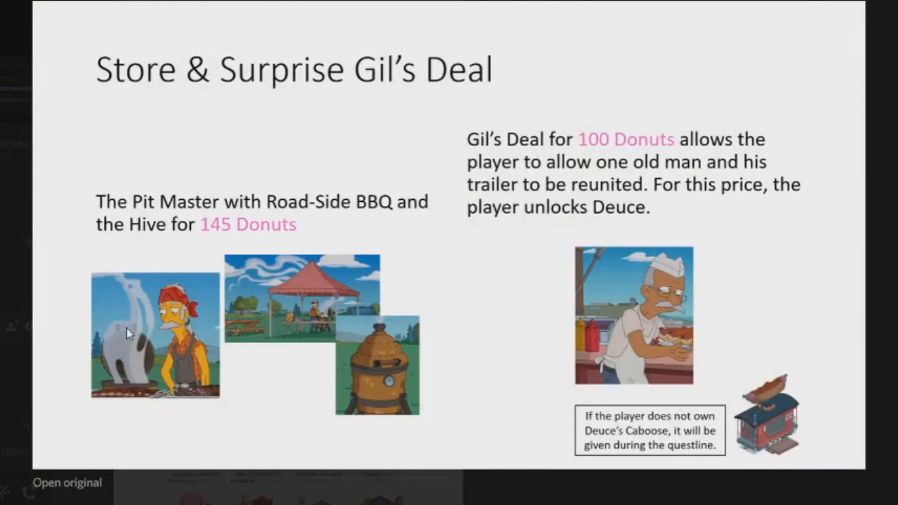
mouse_move(279, 219)
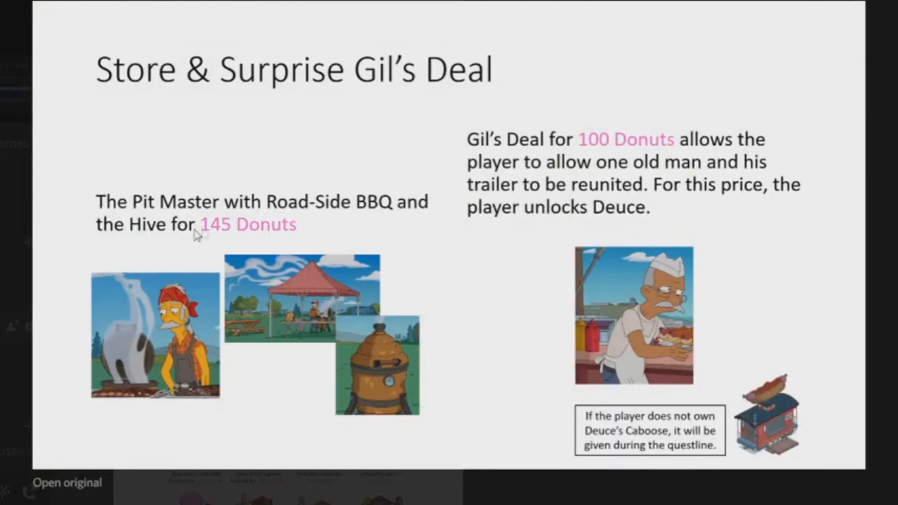
mouse_move(288, 244)
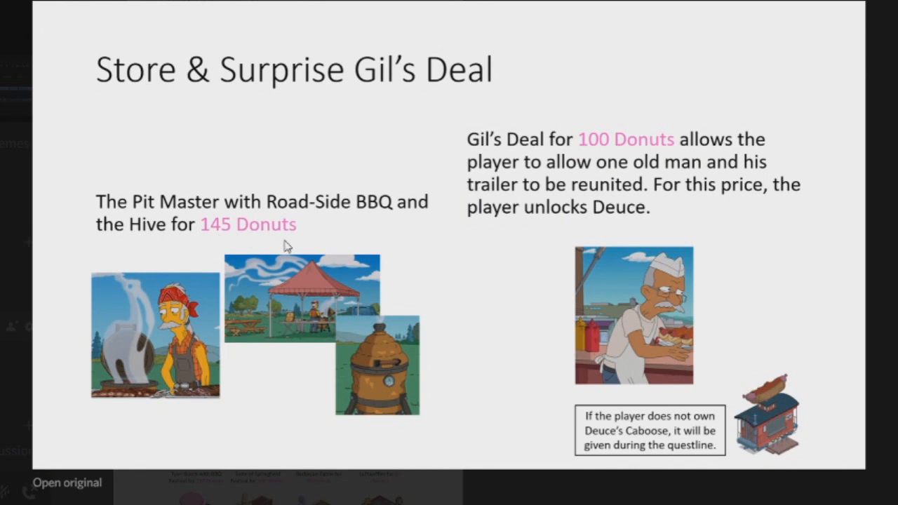
mouse_move(354, 282)
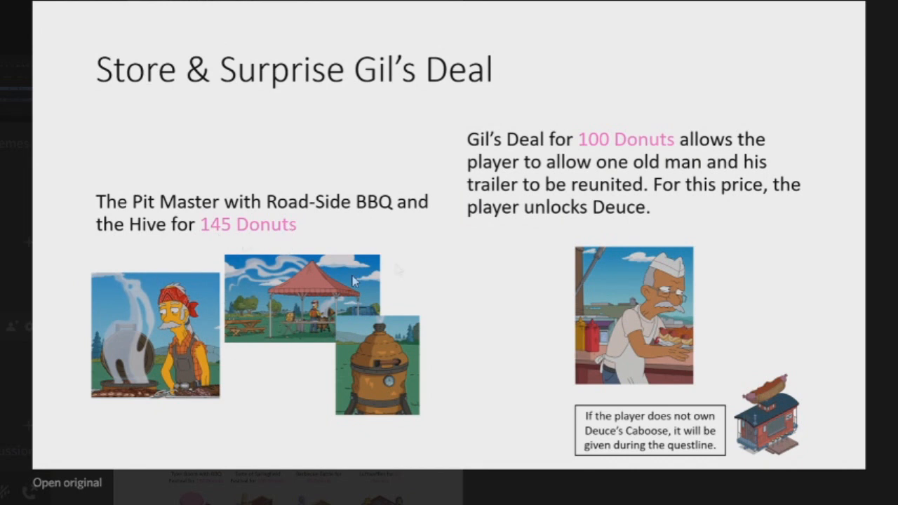
mouse_move(407, 242)
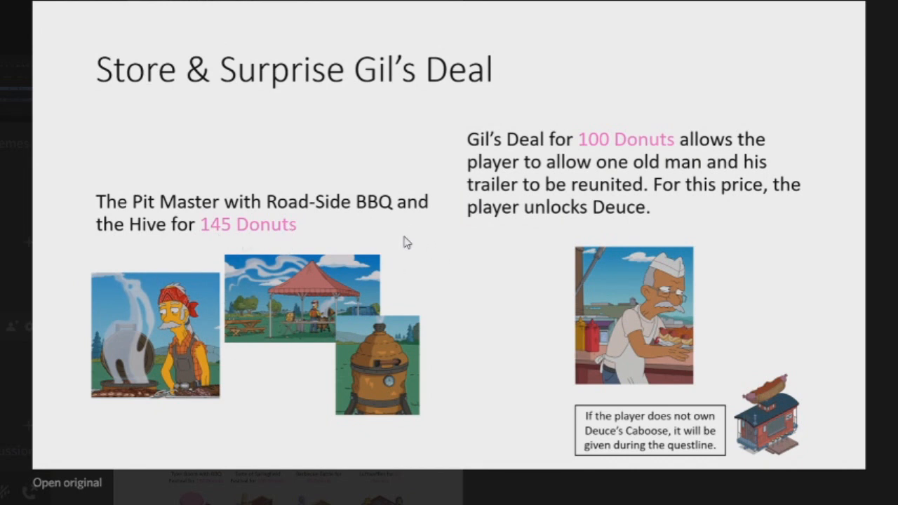
mouse_move(326, 271)
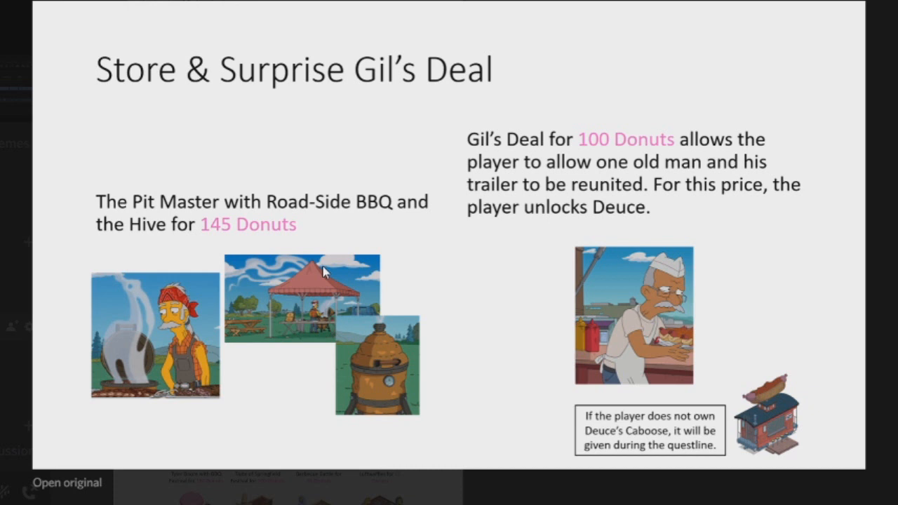
mouse_move(303, 274)
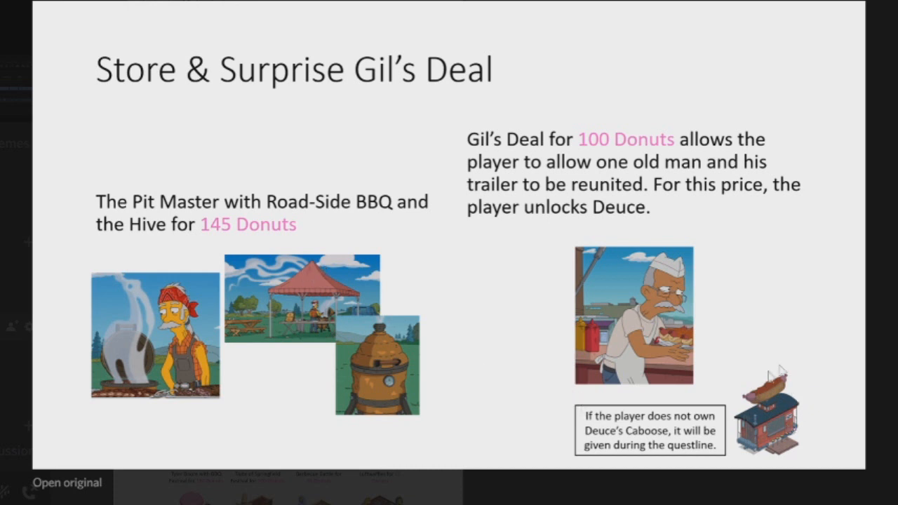
mouse_move(543, 323)
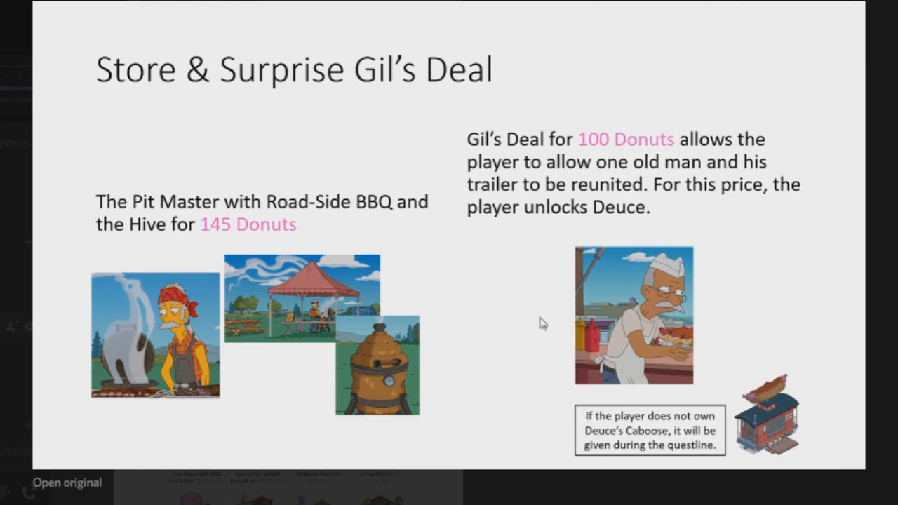
mouse_move(685, 273)
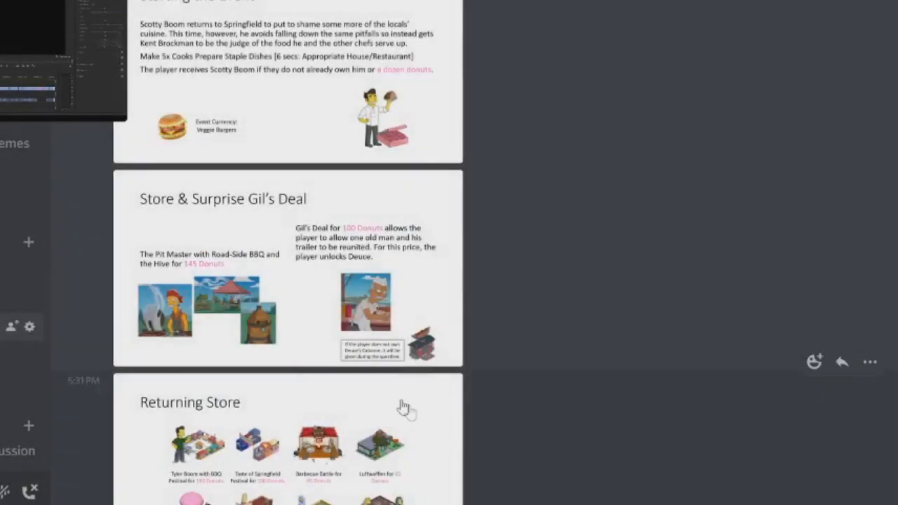
Step: Open the Foodie Fight Rematch Box slide and advance to the Prizes slide
right_click(236, 267)
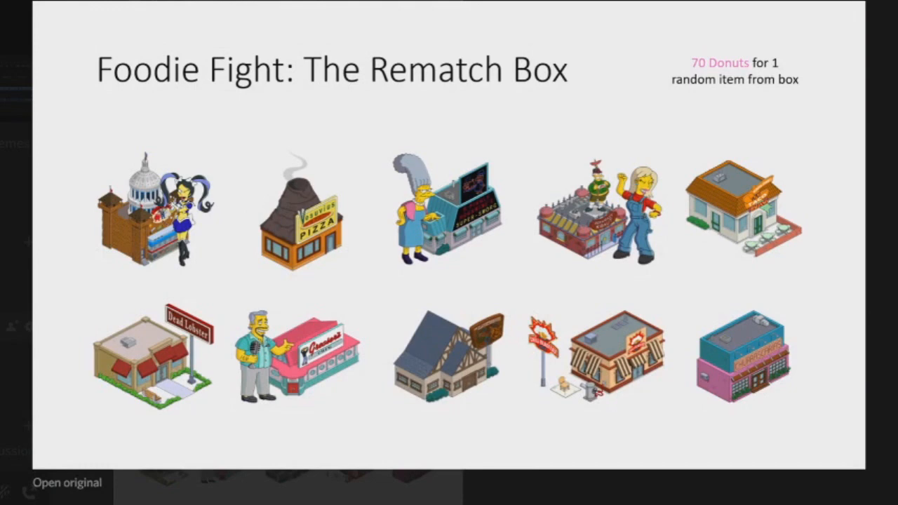
scroll("down", 3)
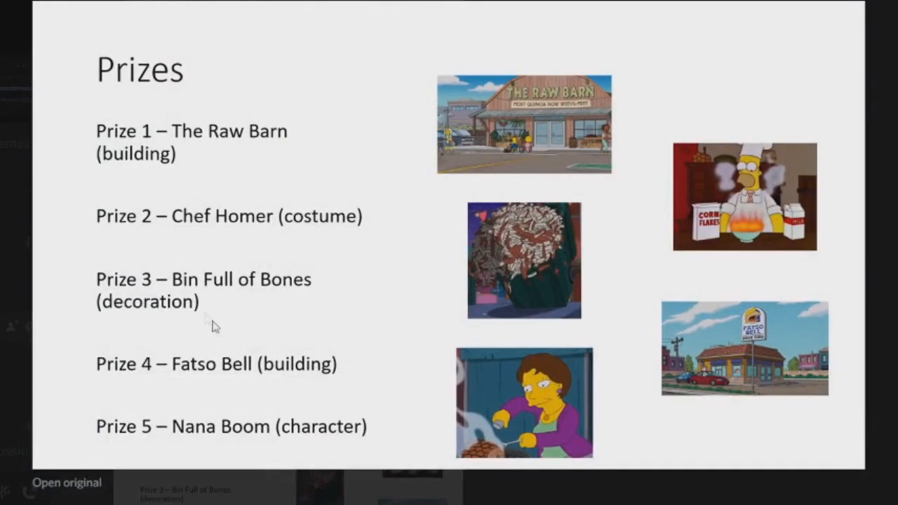
mouse_move(474, 209)
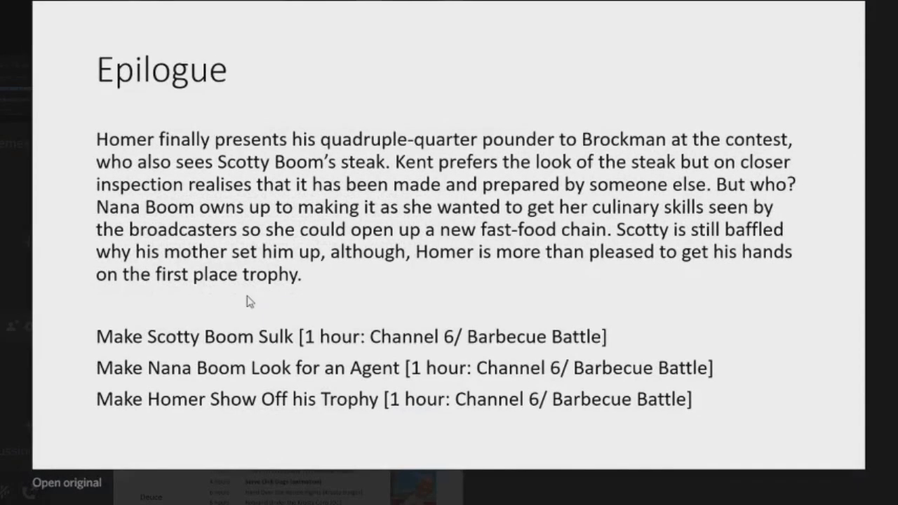
mouse_move(249, 428)
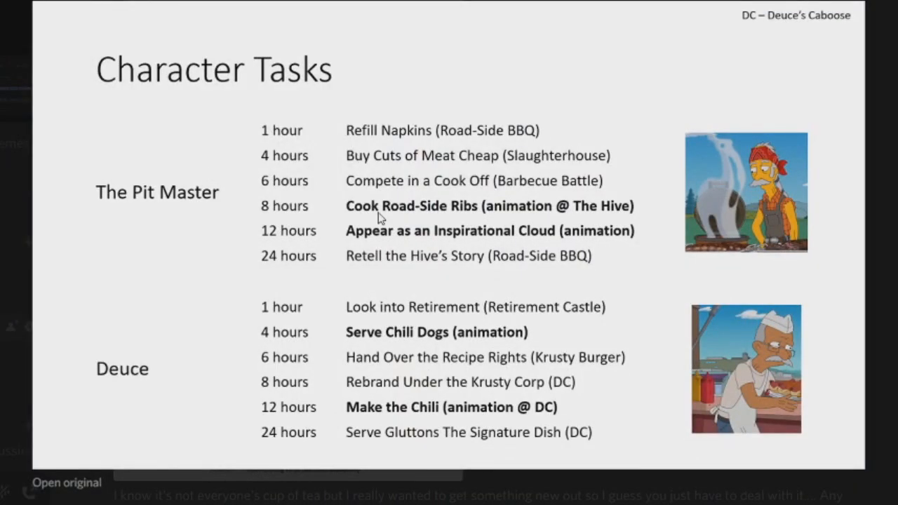
mouse_move(669, 210)
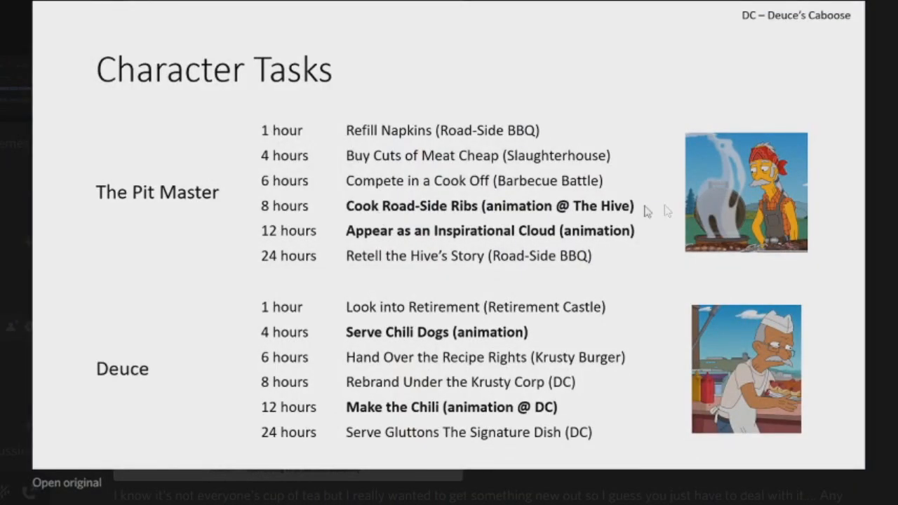
mouse_move(556, 246)
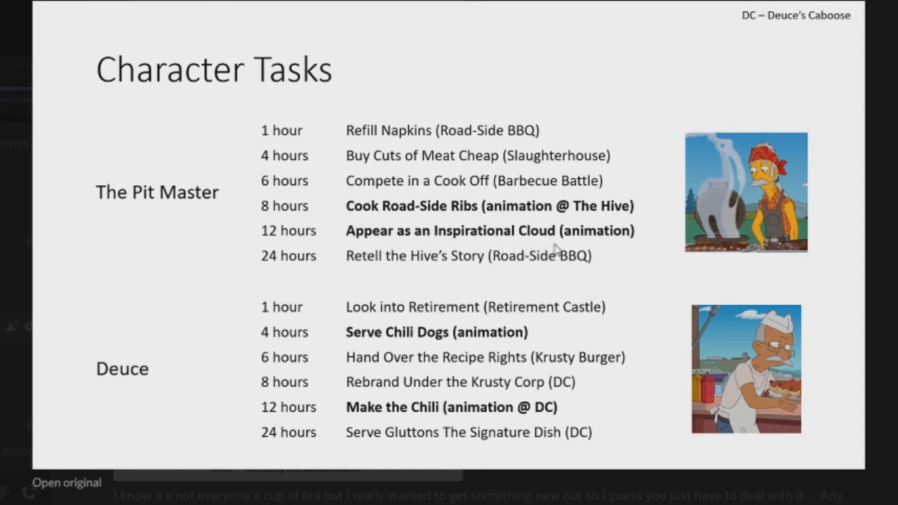
mouse_move(233, 359)
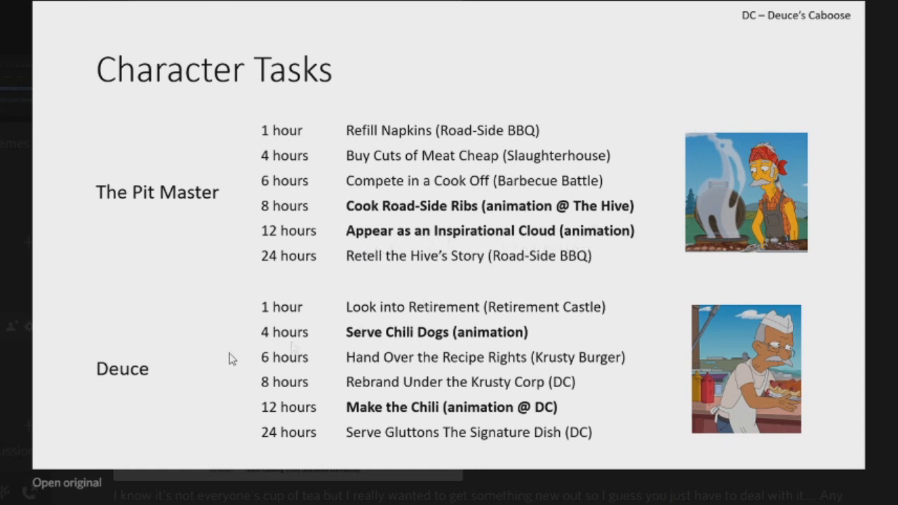
mouse_move(532, 313)
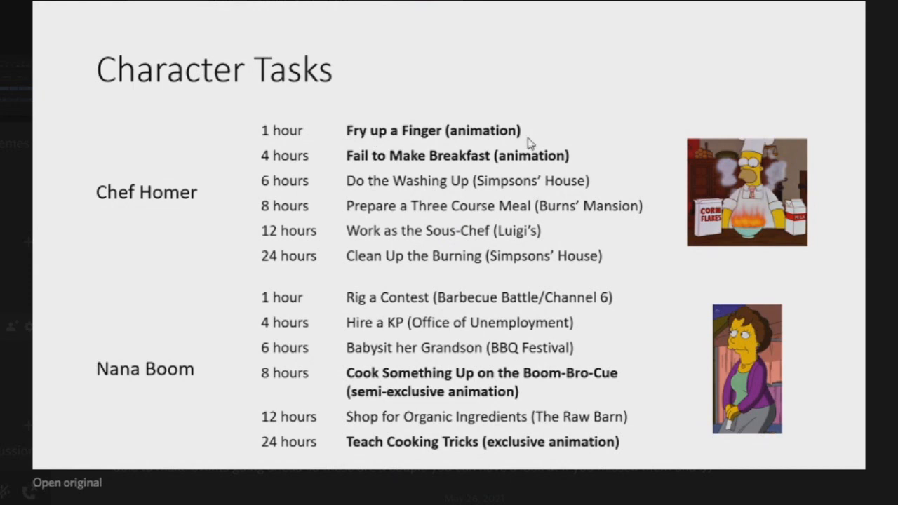
mouse_move(386, 178)
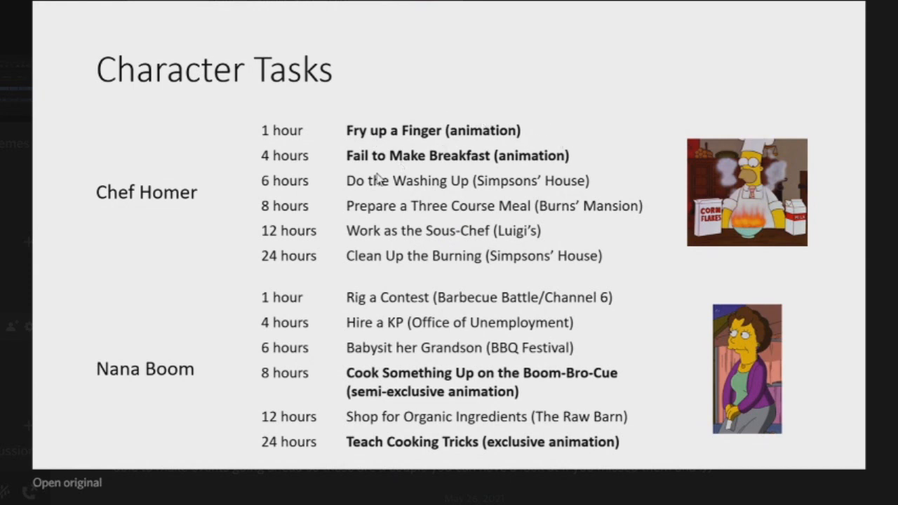
mouse_move(238, 333)
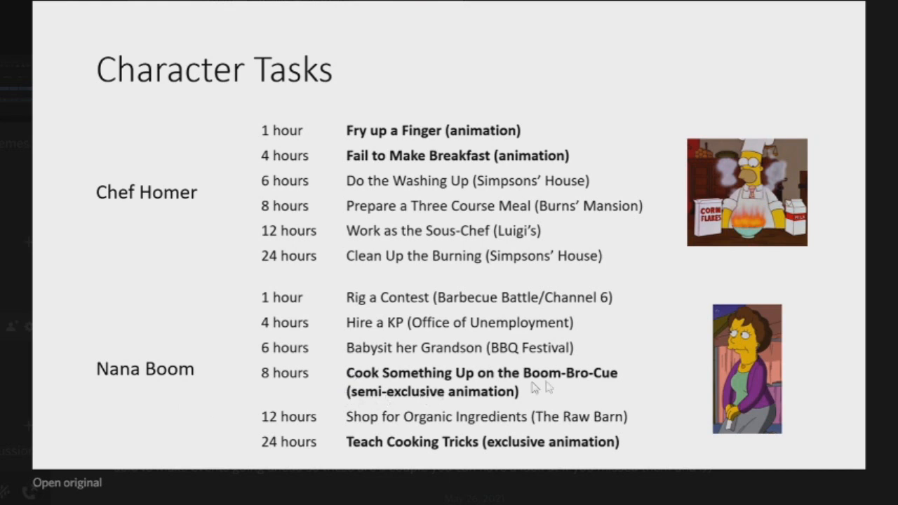
mouse_move(663, 376)
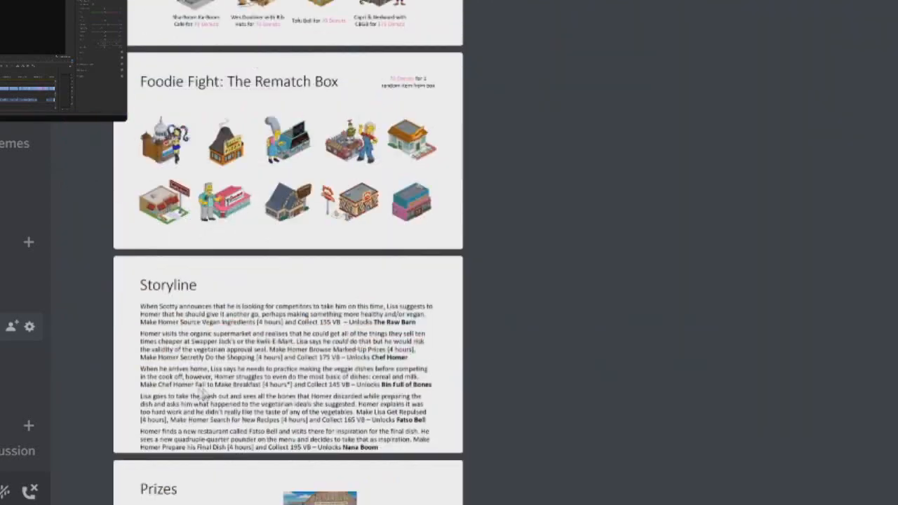
Step: Scroll the channel to Selma's Act 4 'Inanimate Yet Alive' slides
scroll("down", 3)
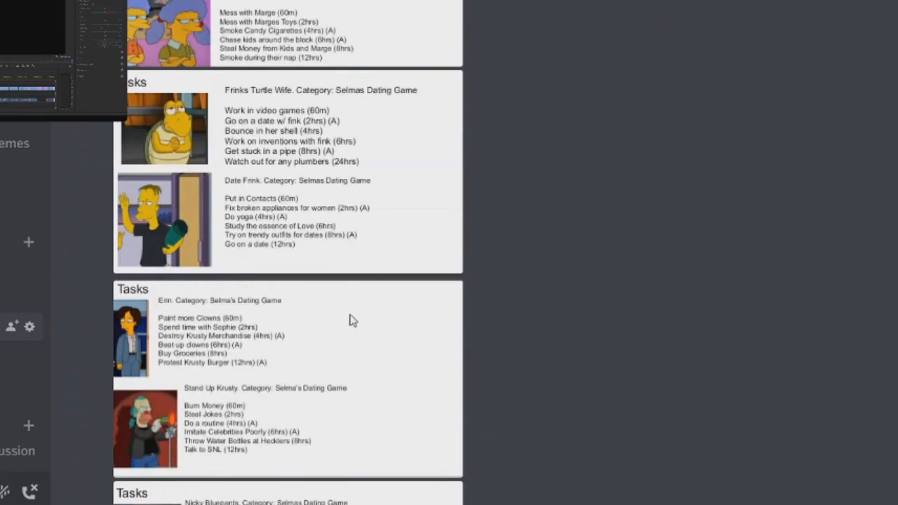
scroll("down", 3)
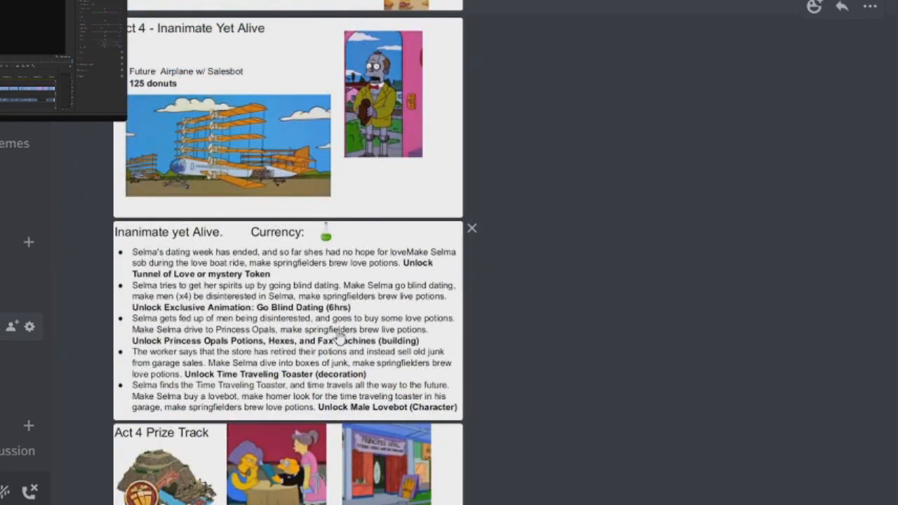
mouse_move(365, 371)
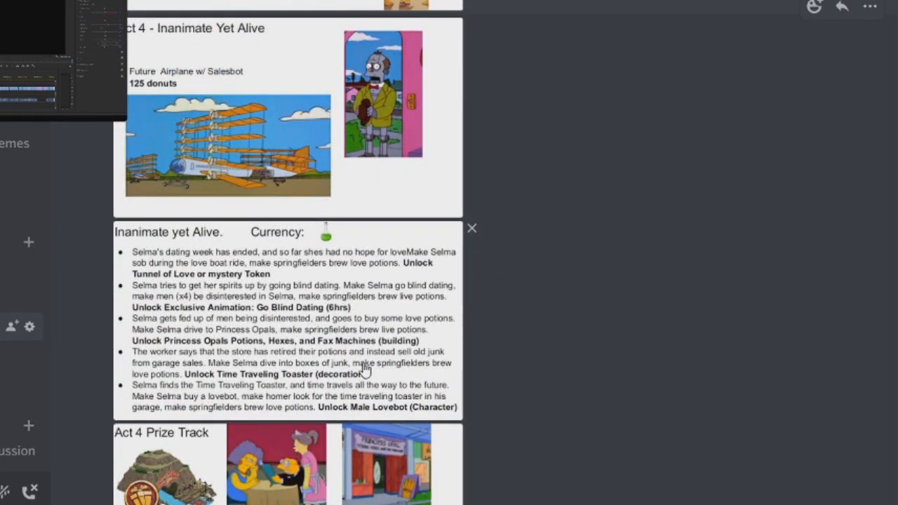